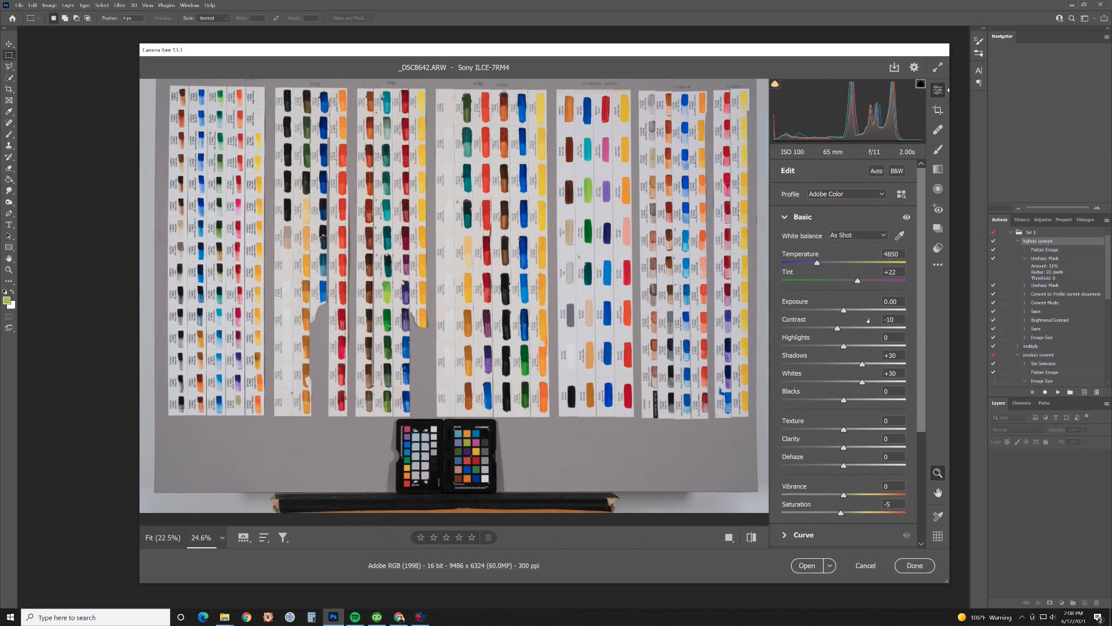
mouse_move(594, 361)
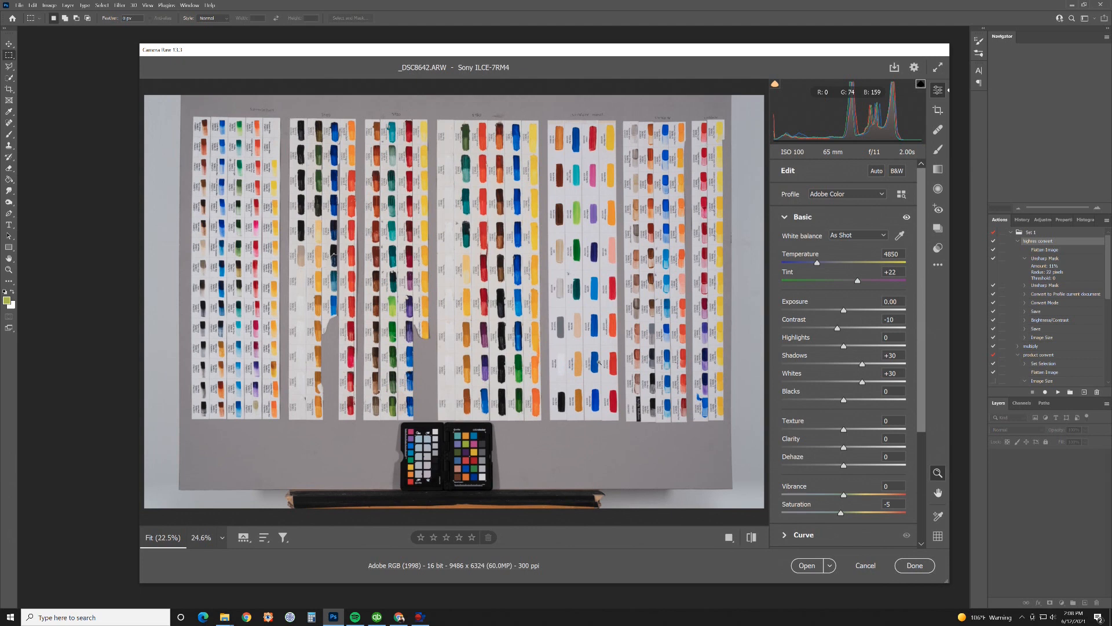
mouse_move(942, 348)
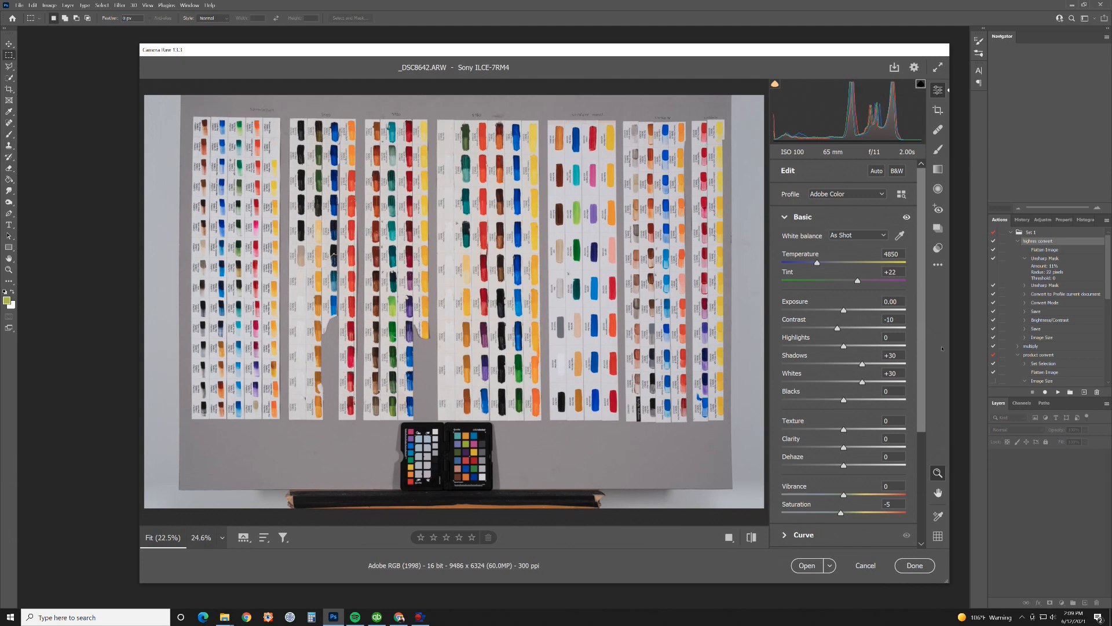
Compare the photo with lens profile correction off and on, leaving it enabled
scroll(down, 3)
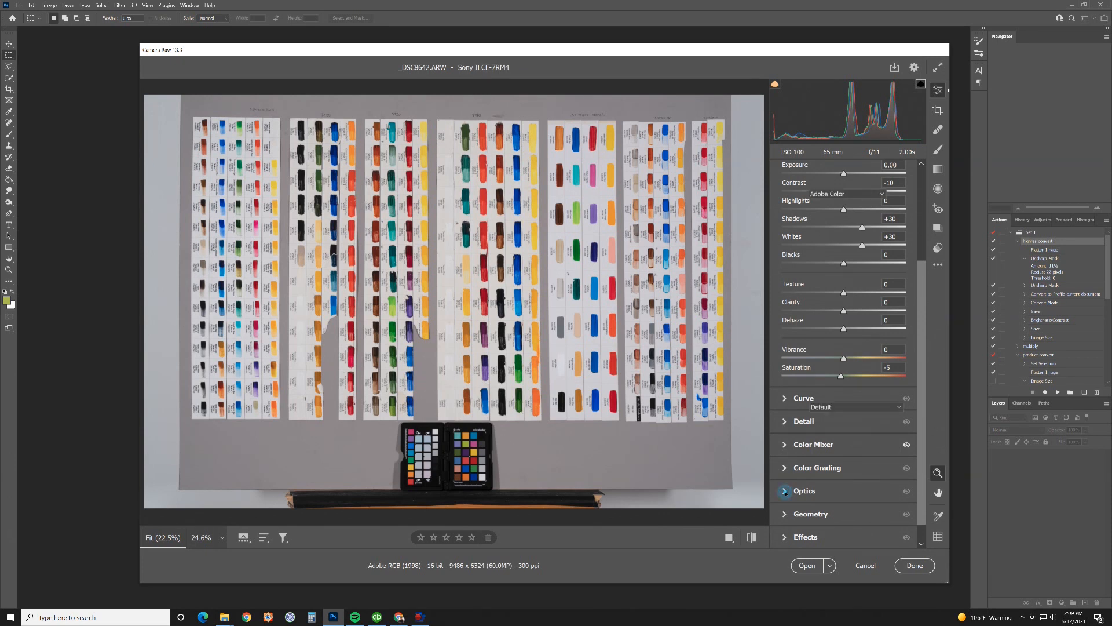
click(805, 490)
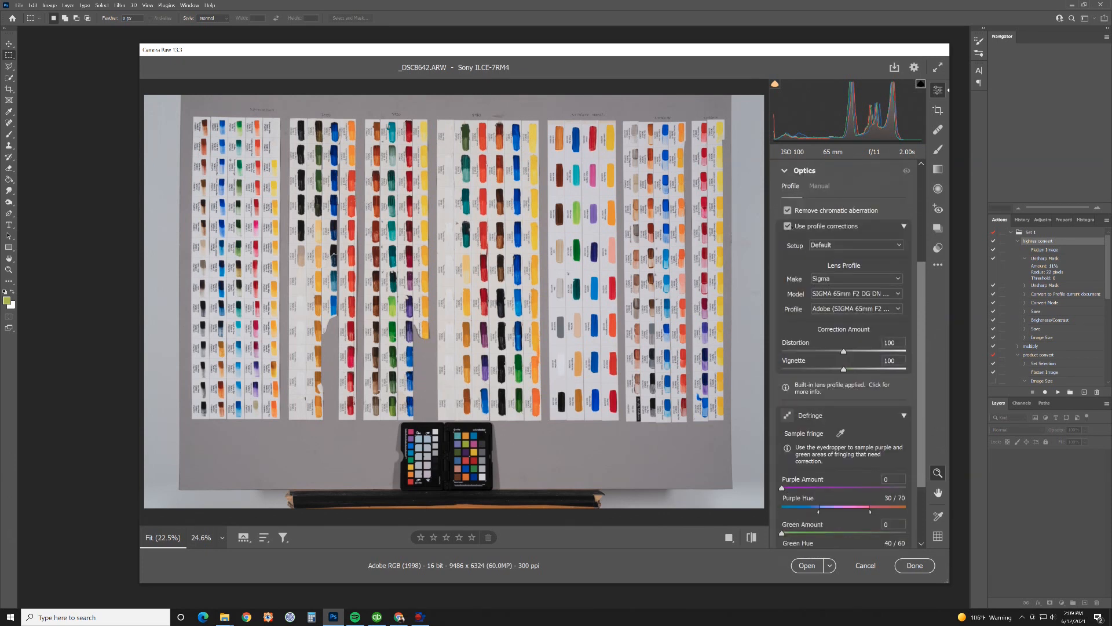
click(787, 226)
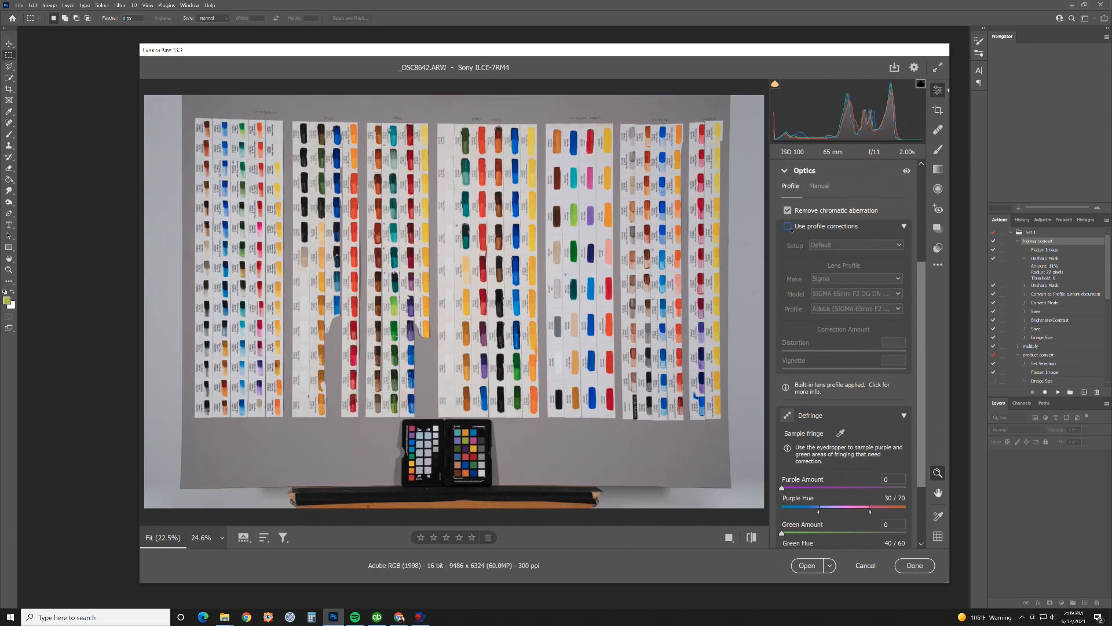
click(788, 225)
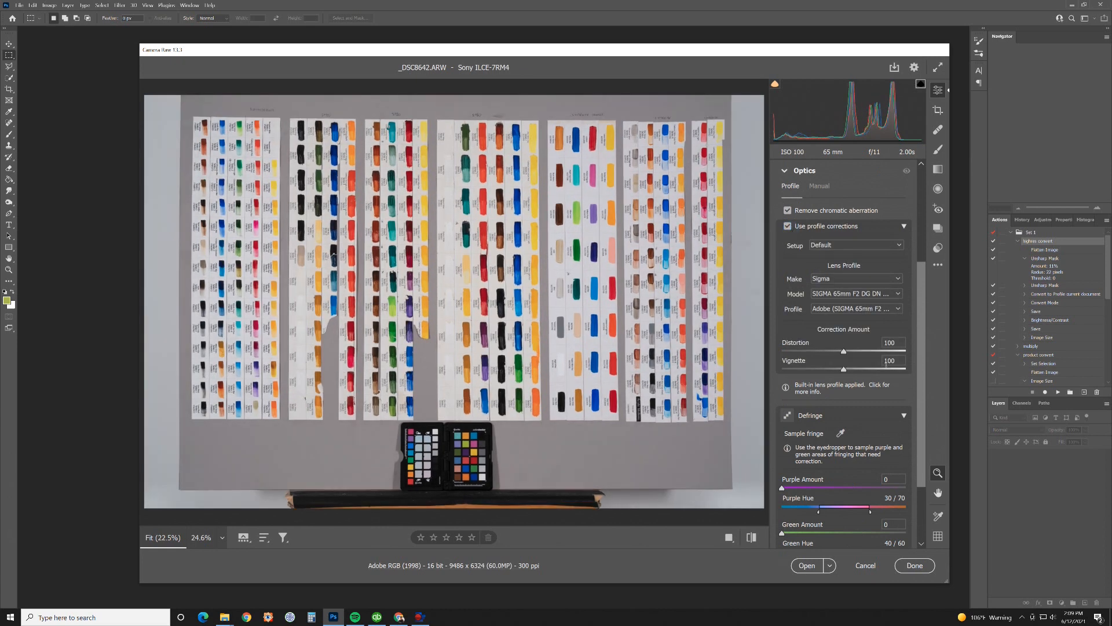
mouse_move(888, 347)
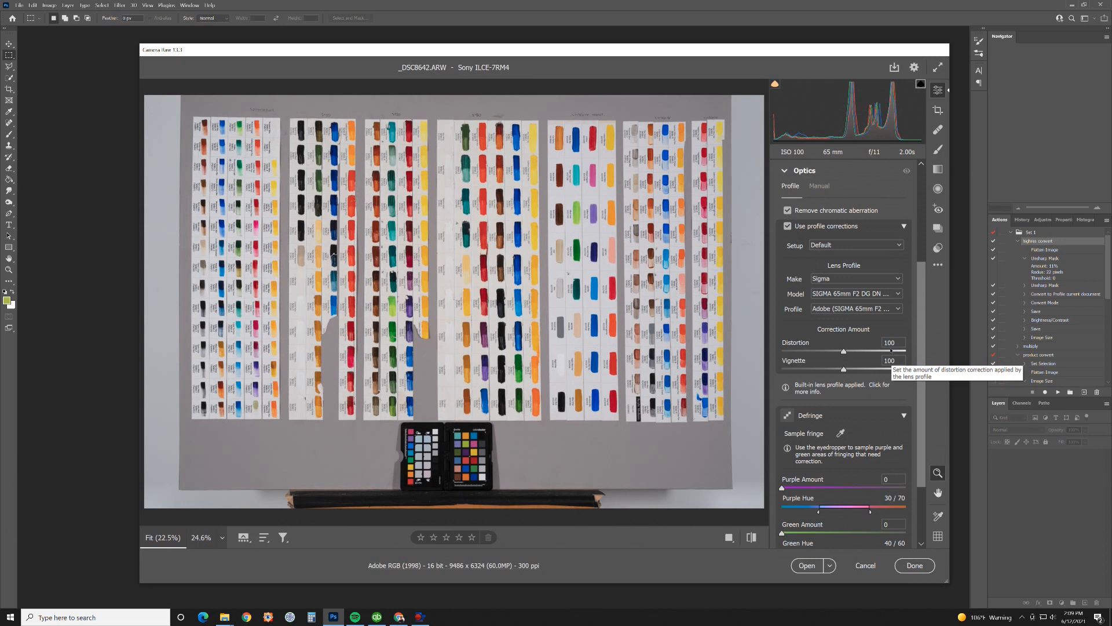
click(890, 342)
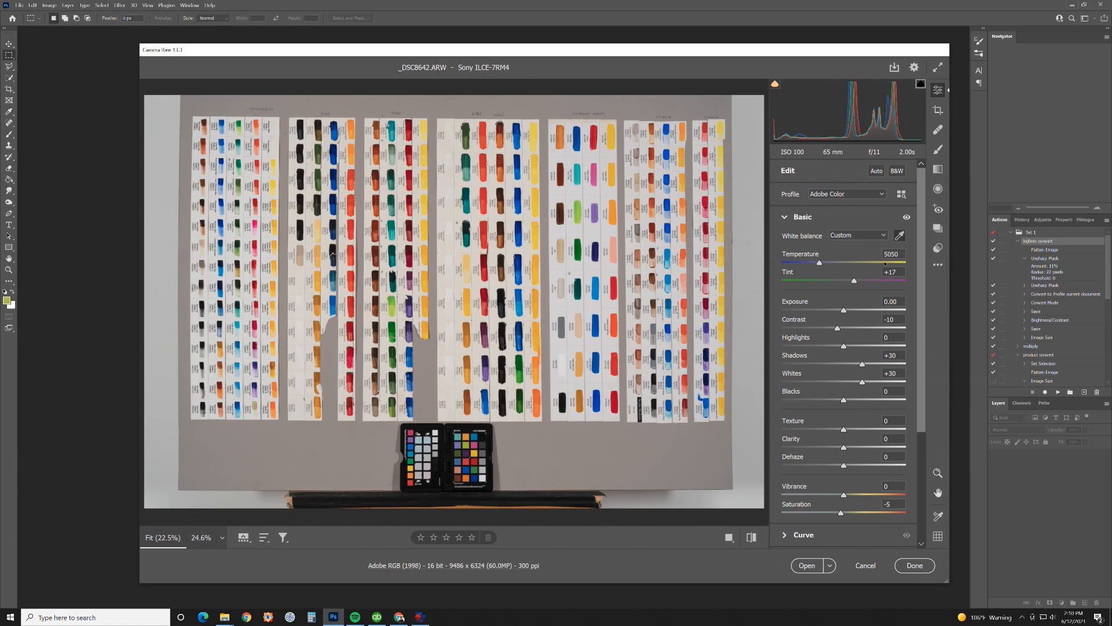
mouse_move(544, 337)
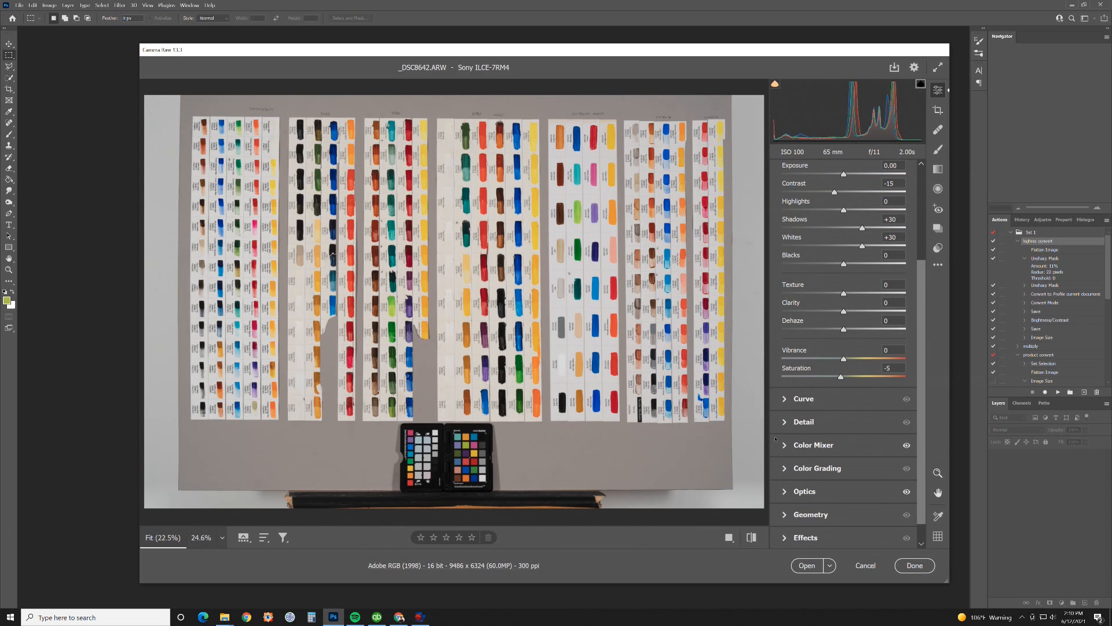
Expand the Detail panel holding the sharpening and noise reduction sliders
click(805, 421)
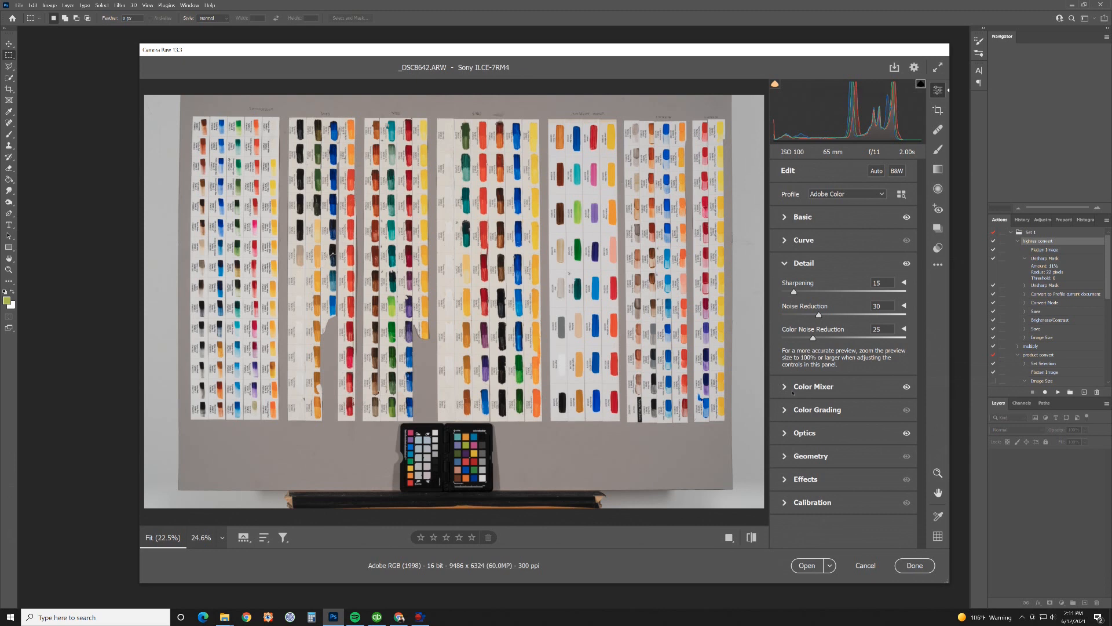
Expand the Color Mixer and scroll down to its hue sliders
click(813, 386)
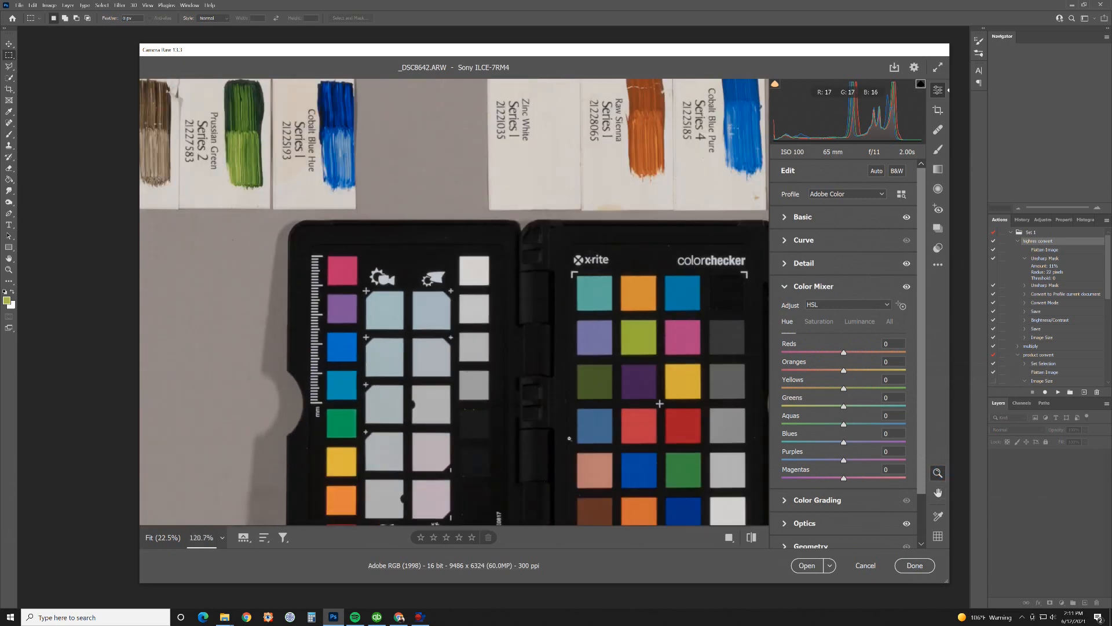
scroll(down, 3)
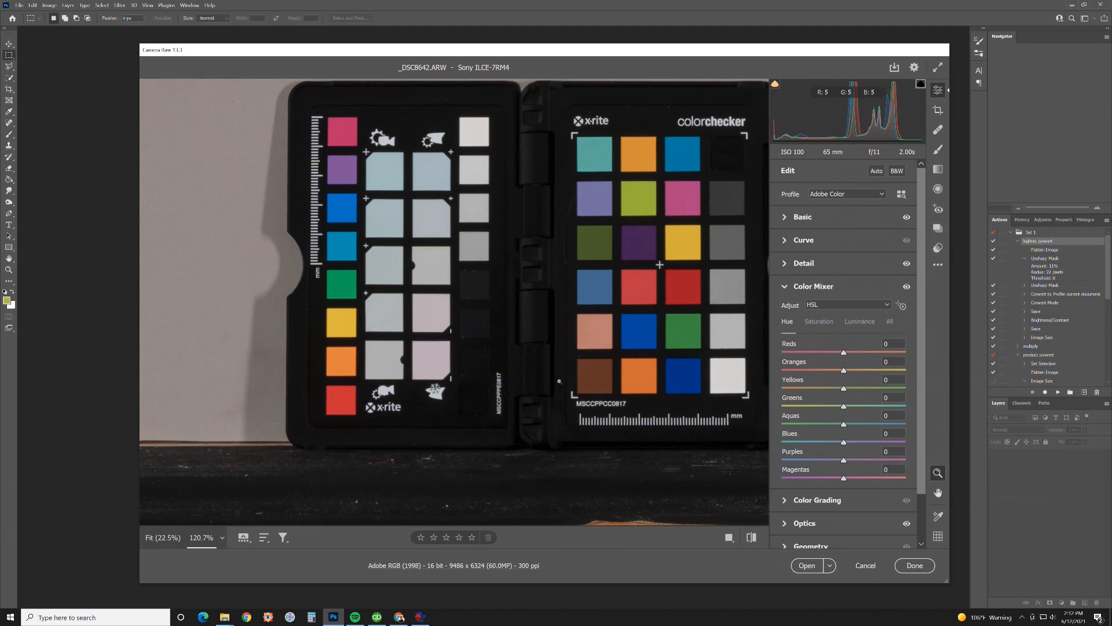
mouse_move(632, 338)
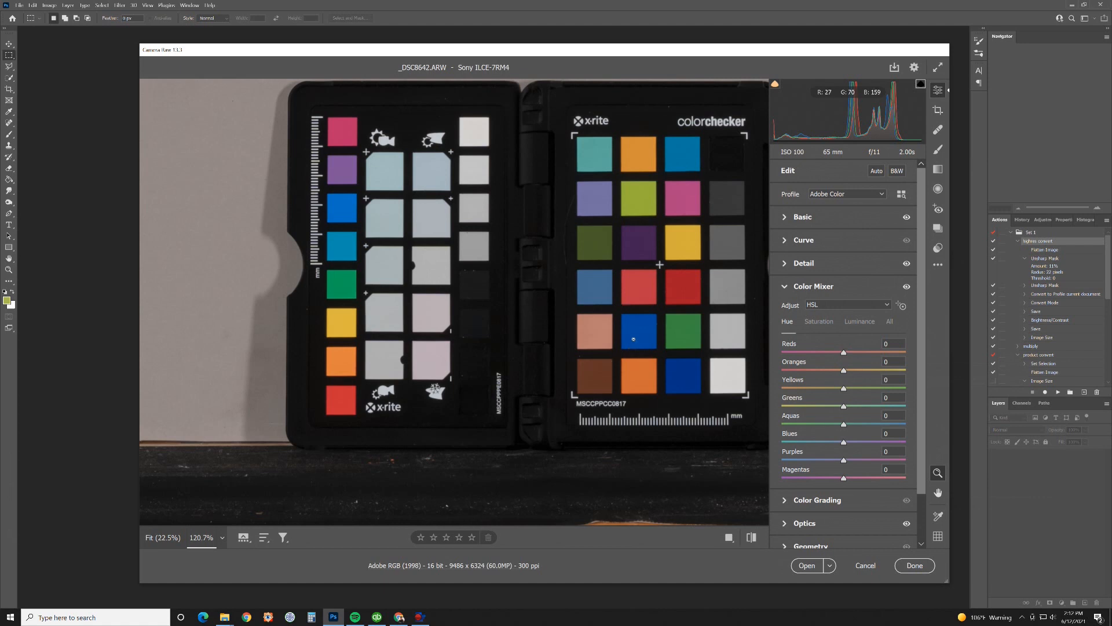
mouse_move(688, 397)
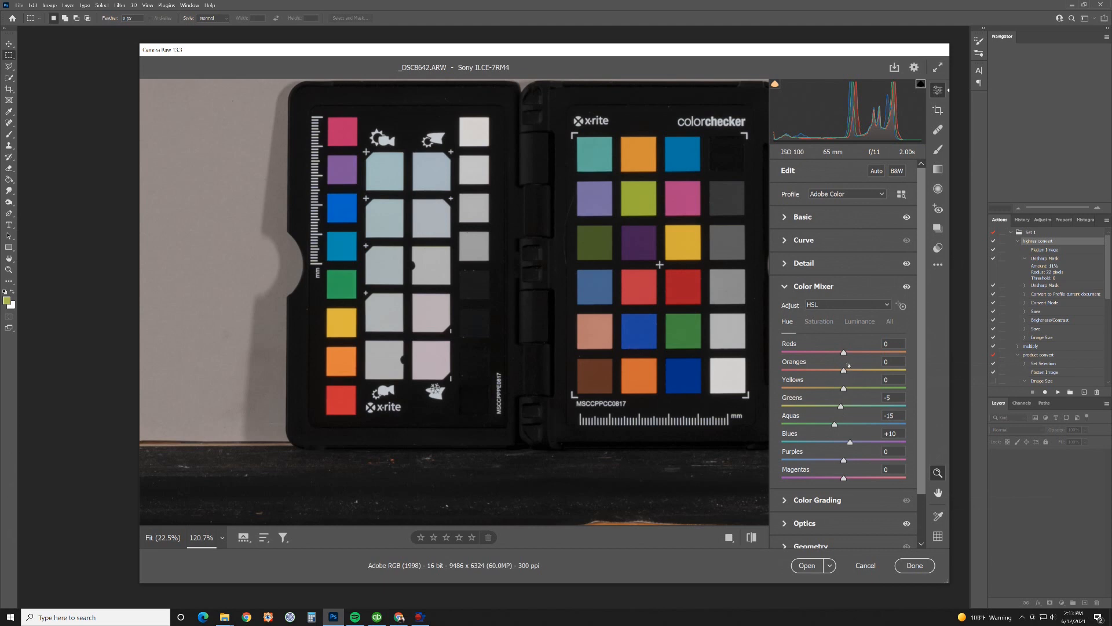
Alternate Color Mixer Saturation and Luminance tabs, ending with reds luminance -10, blues -5
click(819, 322)
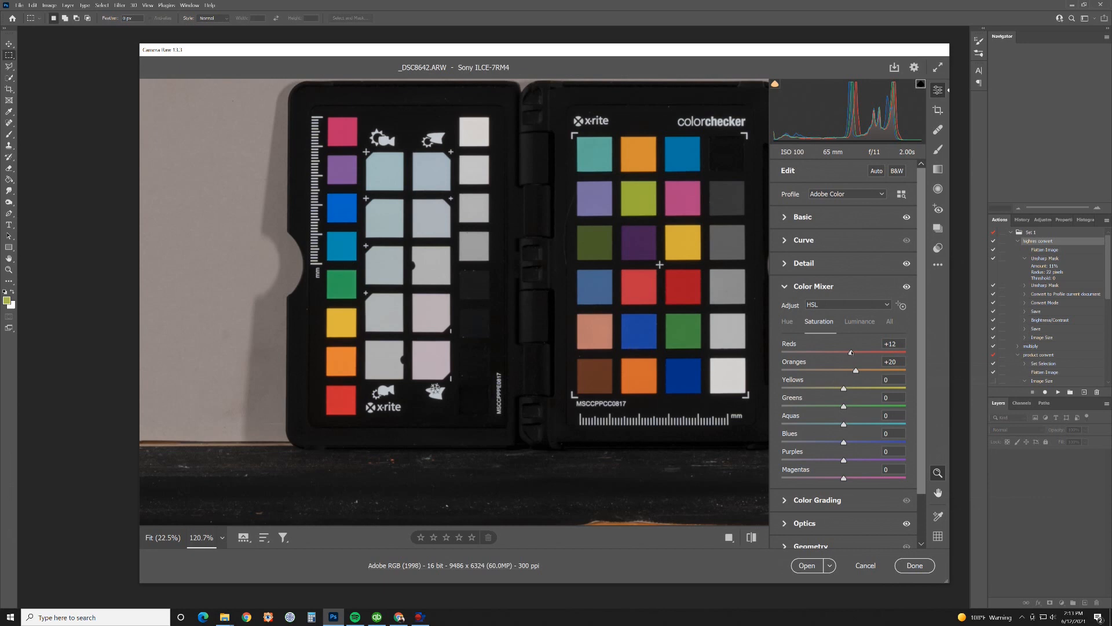
click(859, 320)
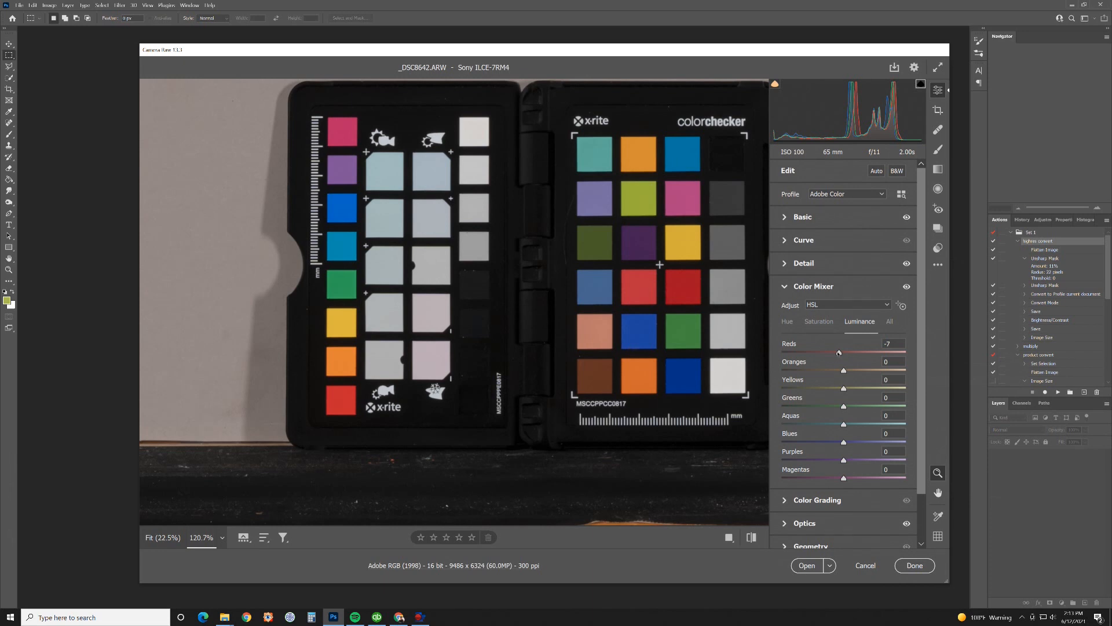
click(818, 322)
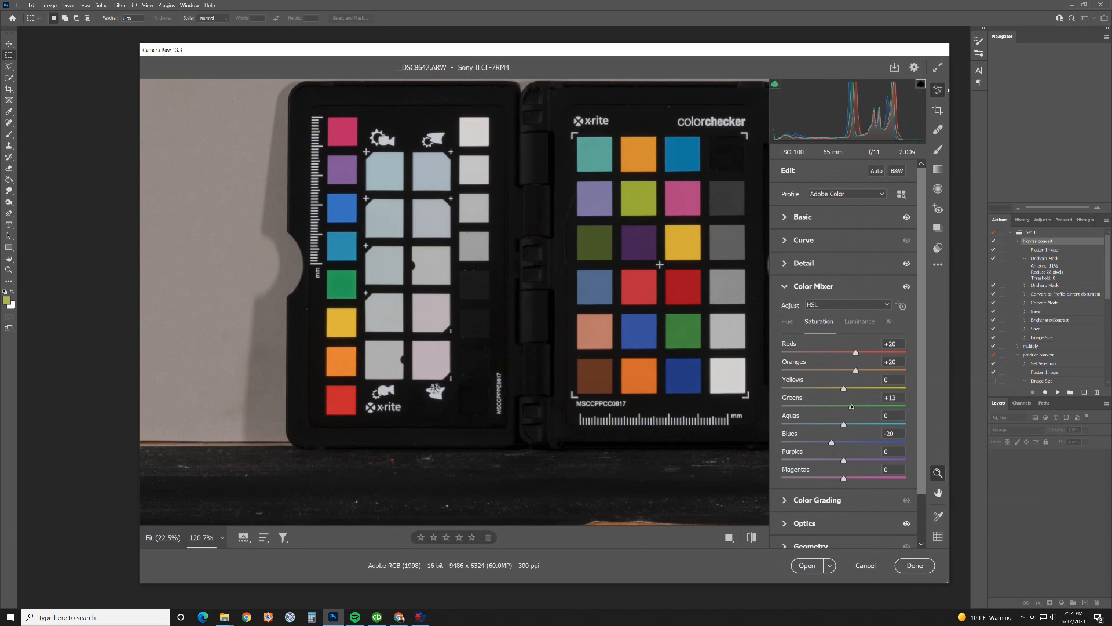
click(859, 322)
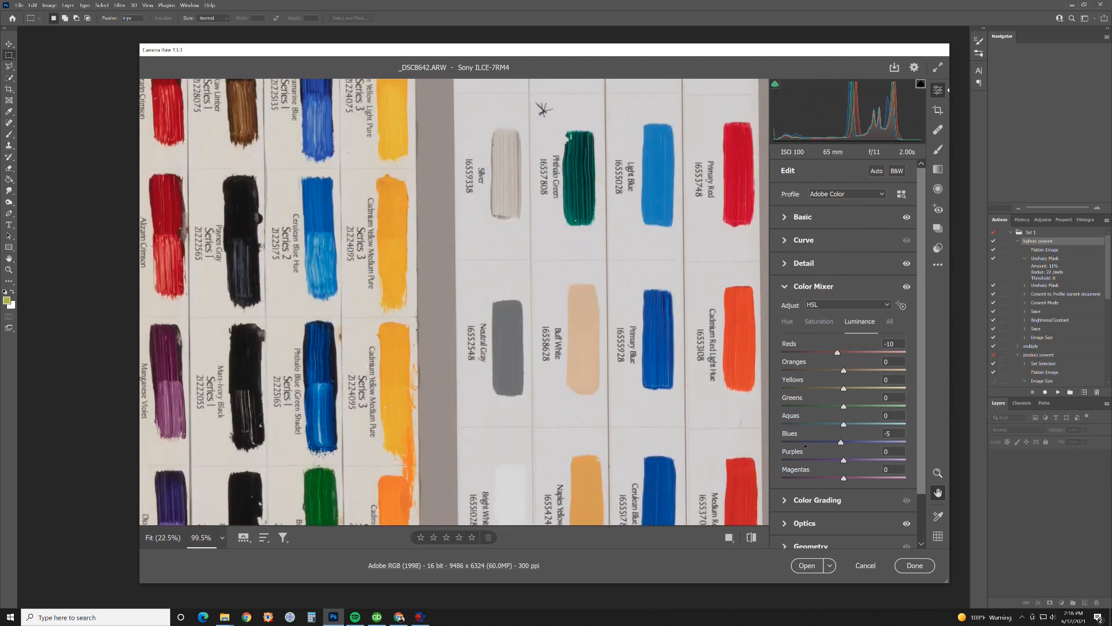
mouse_move(619, 444)
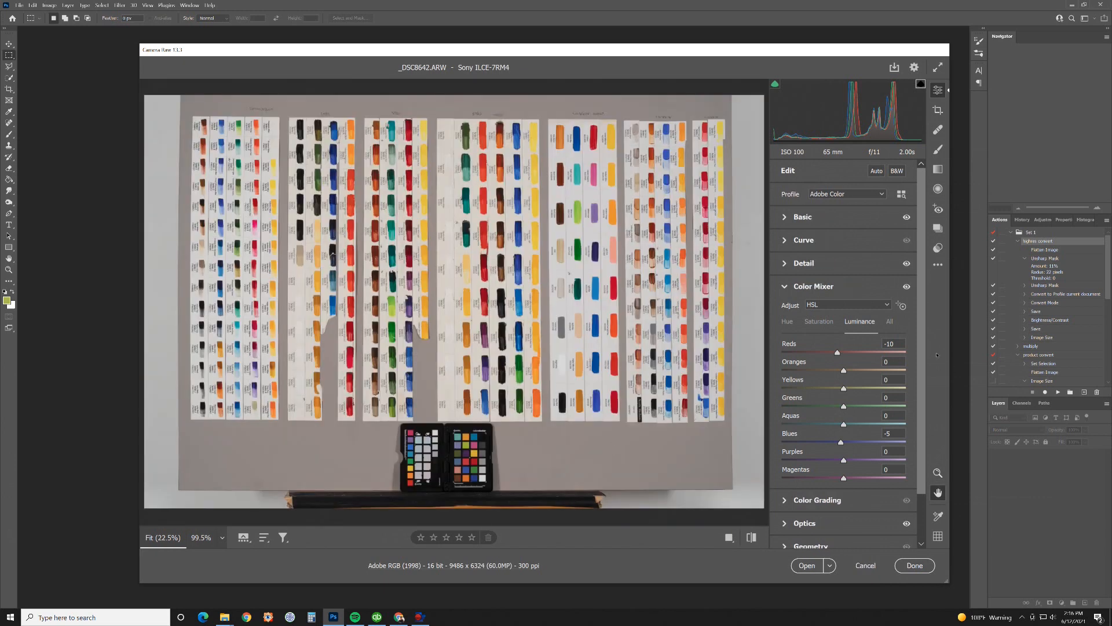
scroll(down, 3)
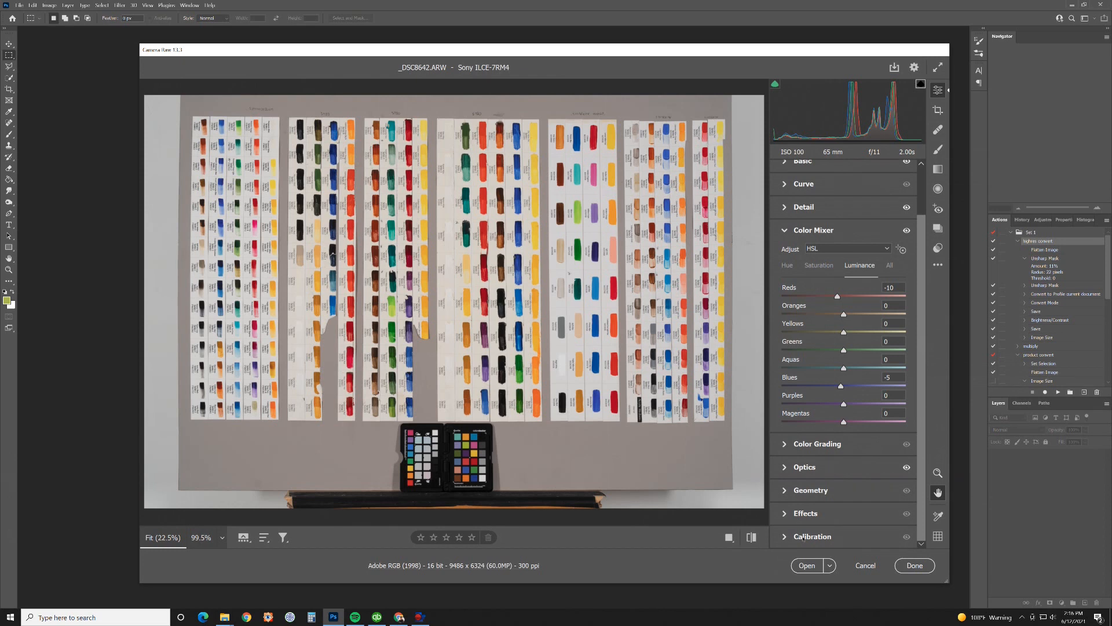
mouse_move(813, 361)
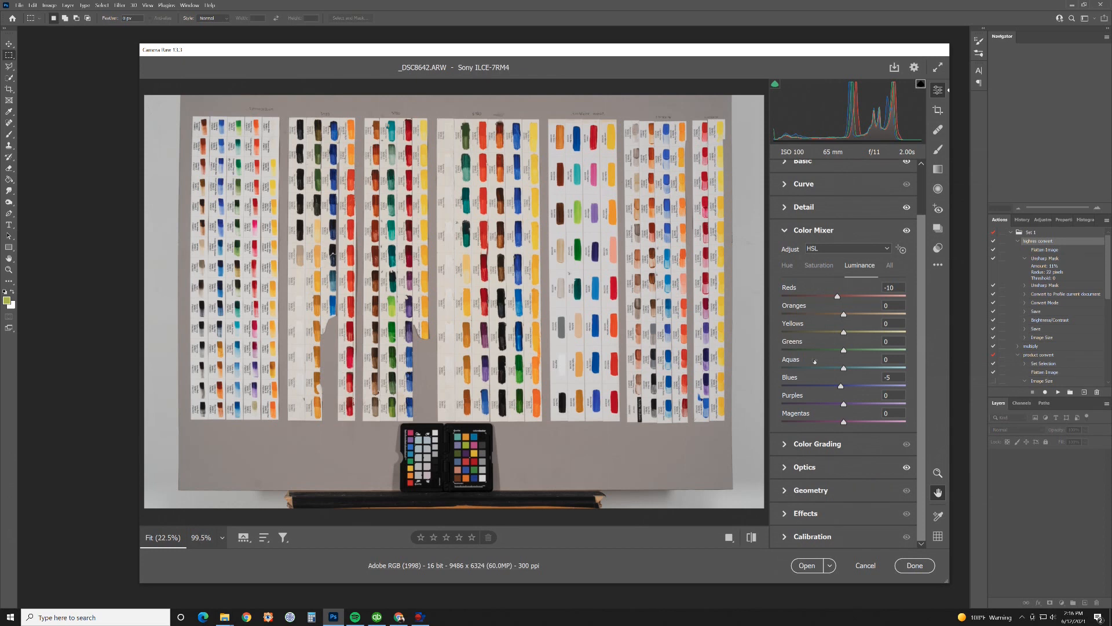
mouse_move(864, 324)
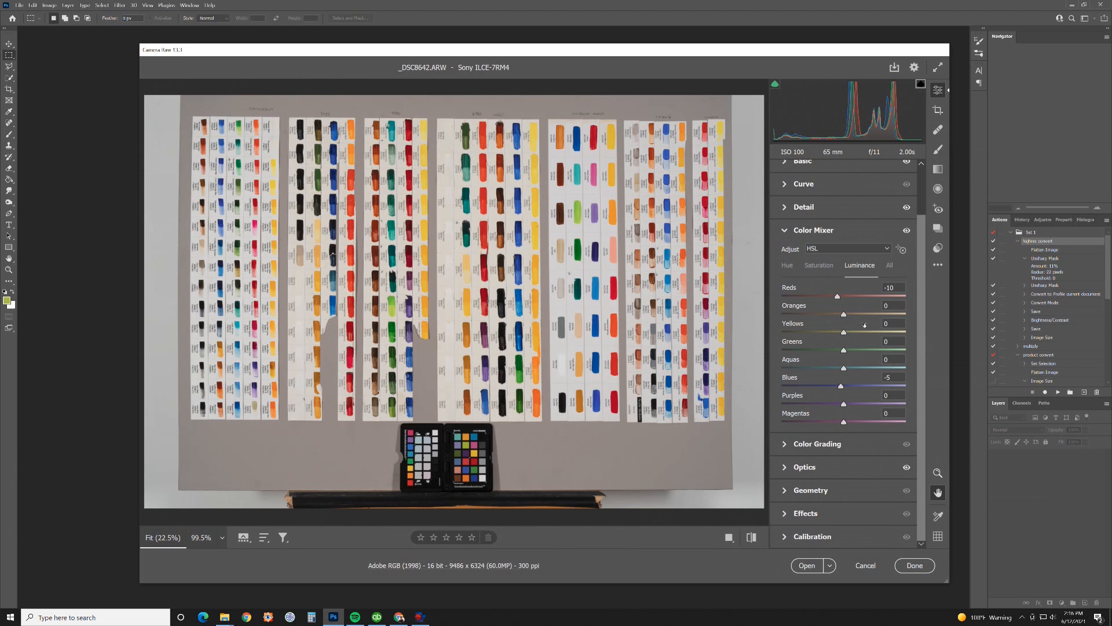
mouse_move(454, 433)
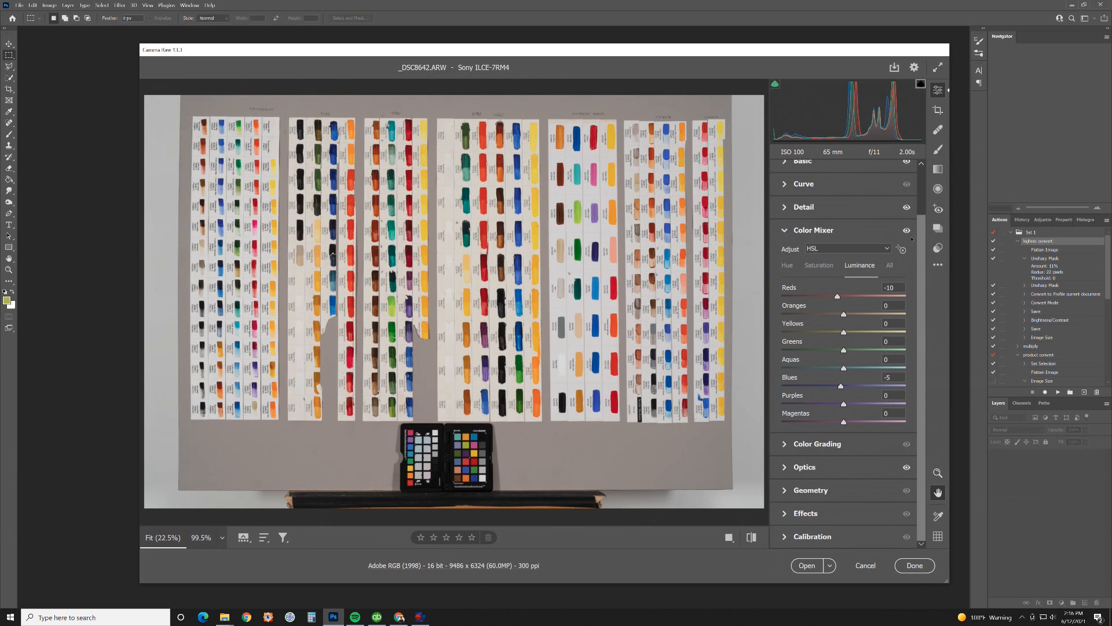
Choose Create Preset from the More image settings (…) menu
scroll(up, 3)
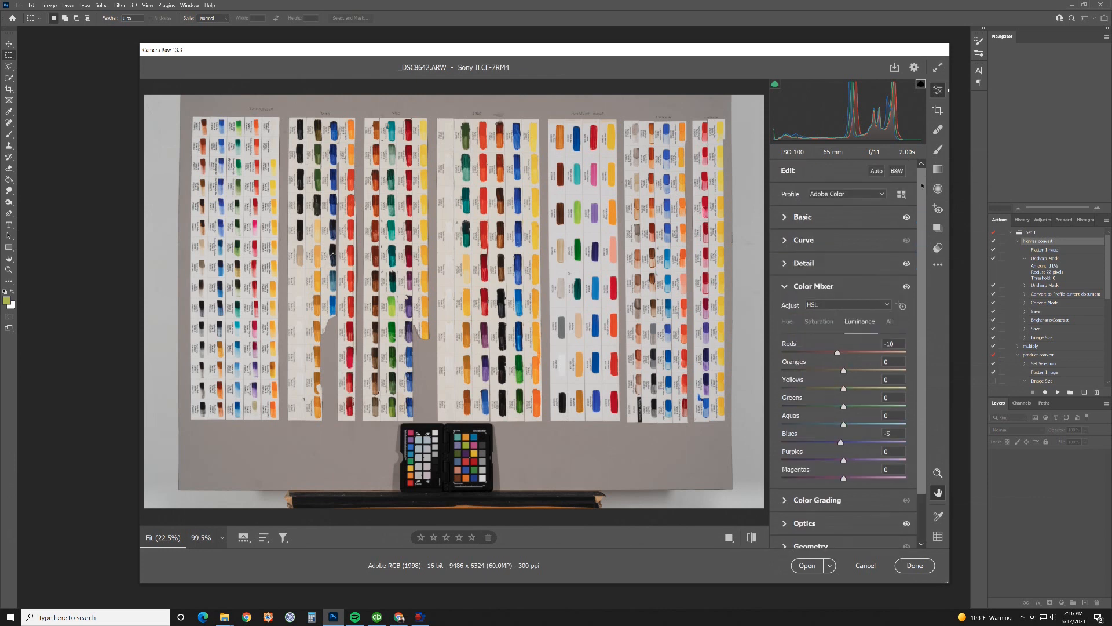
mouse_move(938, 265)
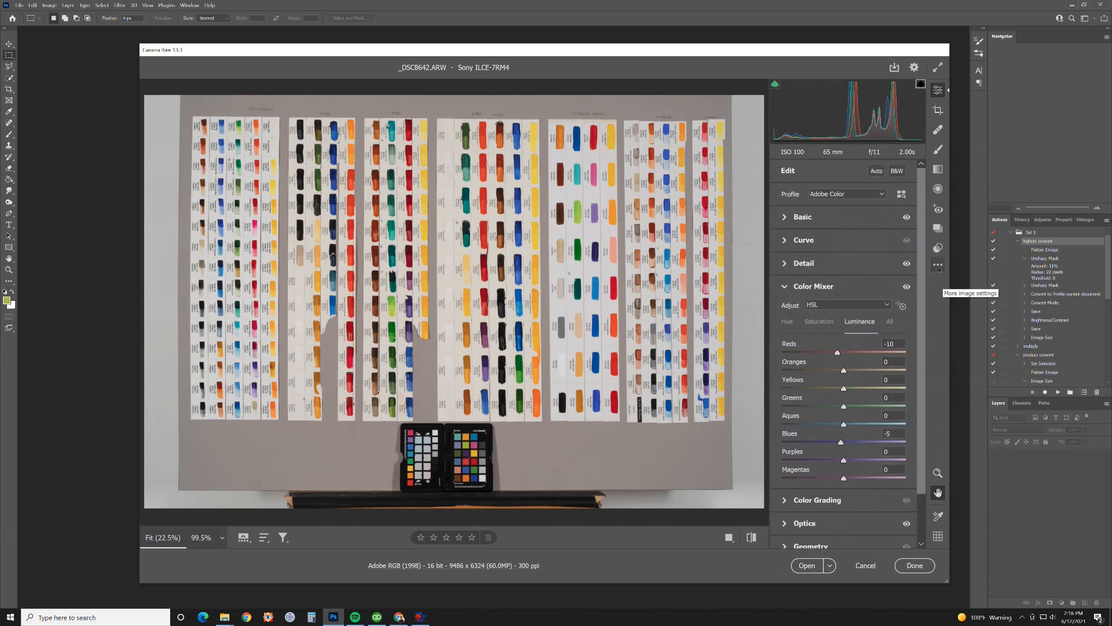
click(938, 266)
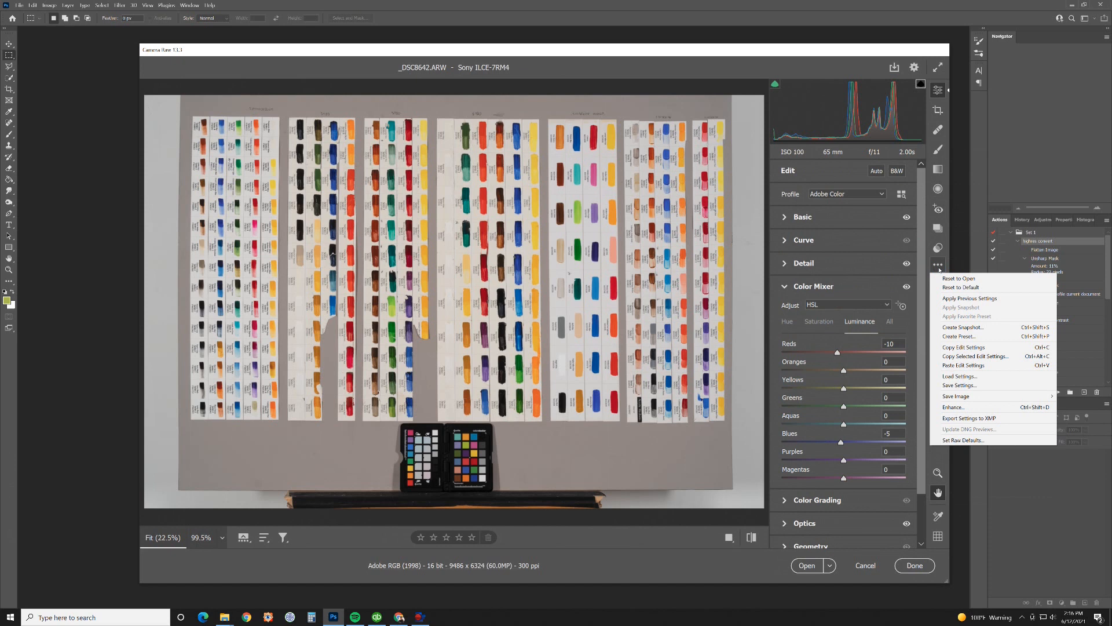
mouse_move(957, 335)
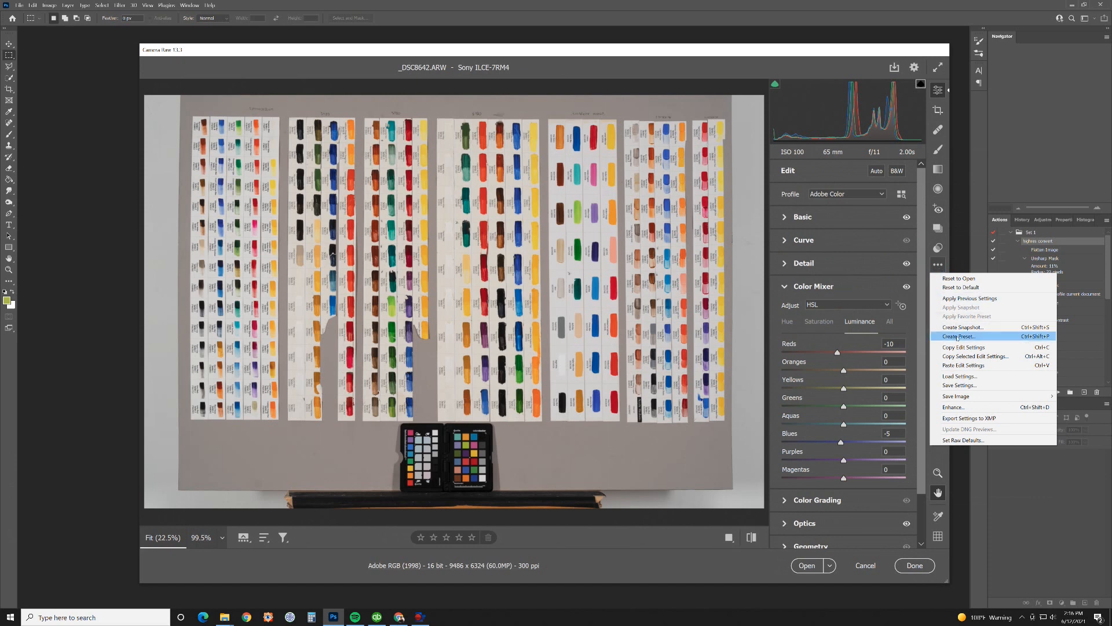
click(957, 336)
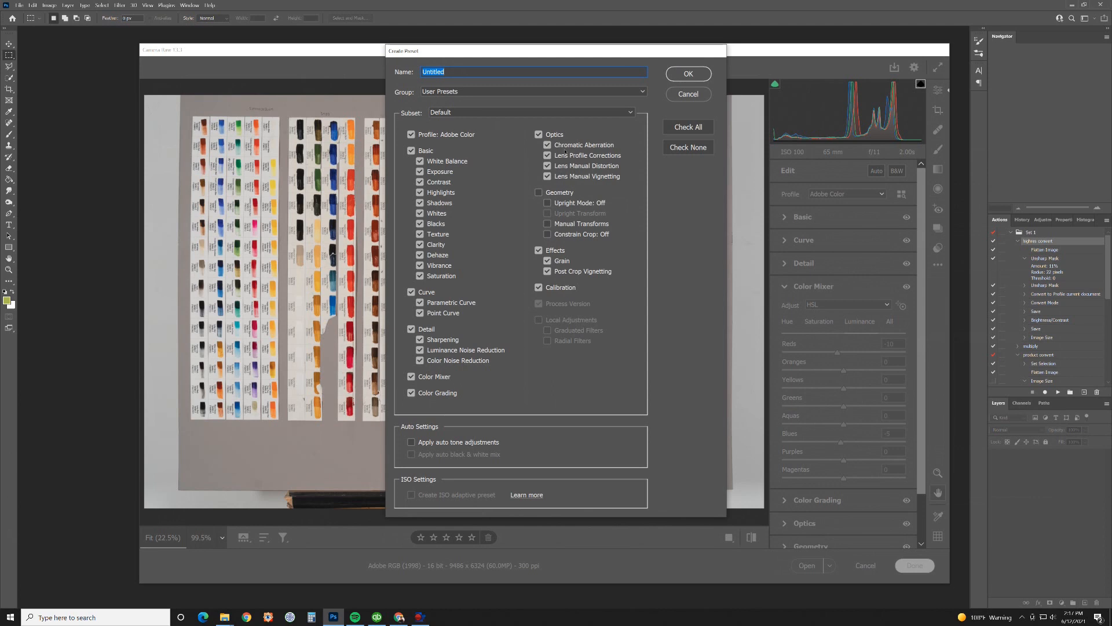
Name the preset 'a7r4-65mmf2-6-12-21' and confirm with OK
text(a7)
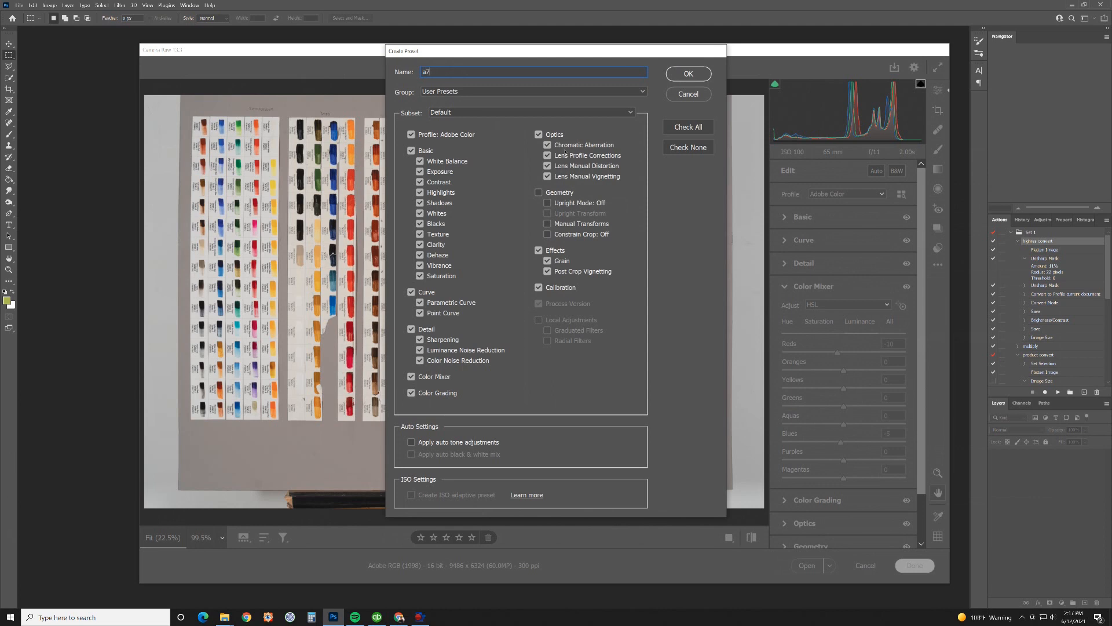
text(r4)
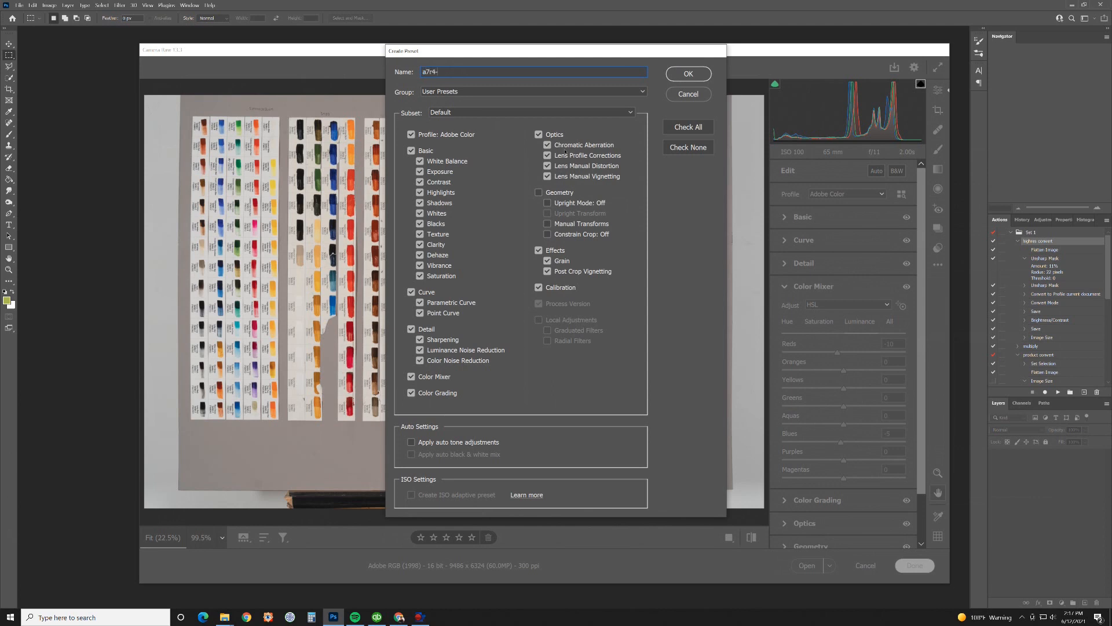
text(-65)
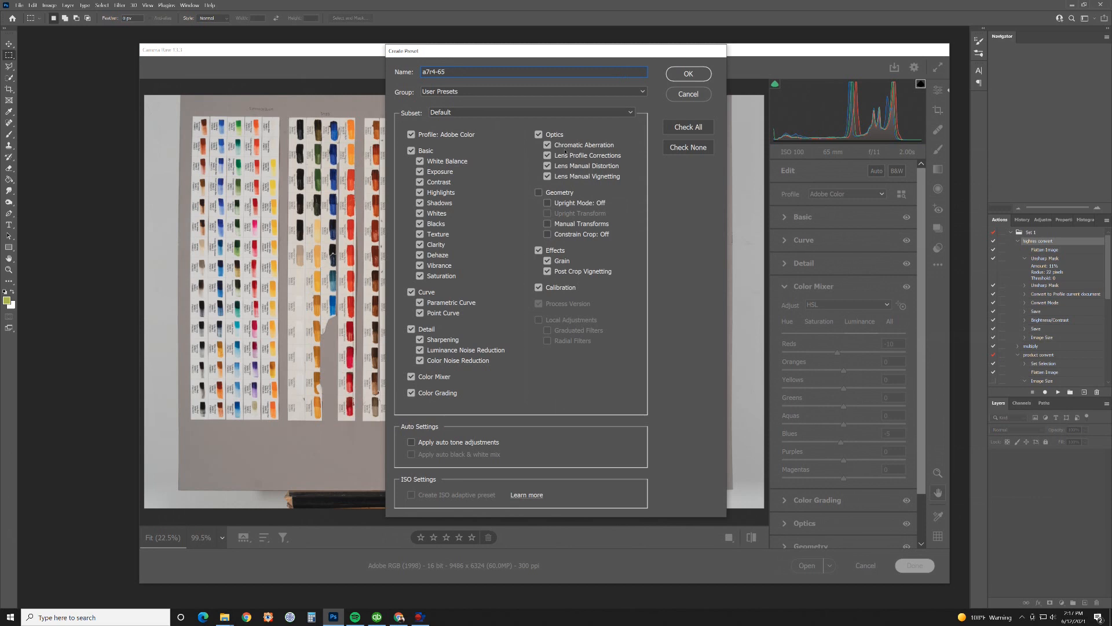
text(mmf2)
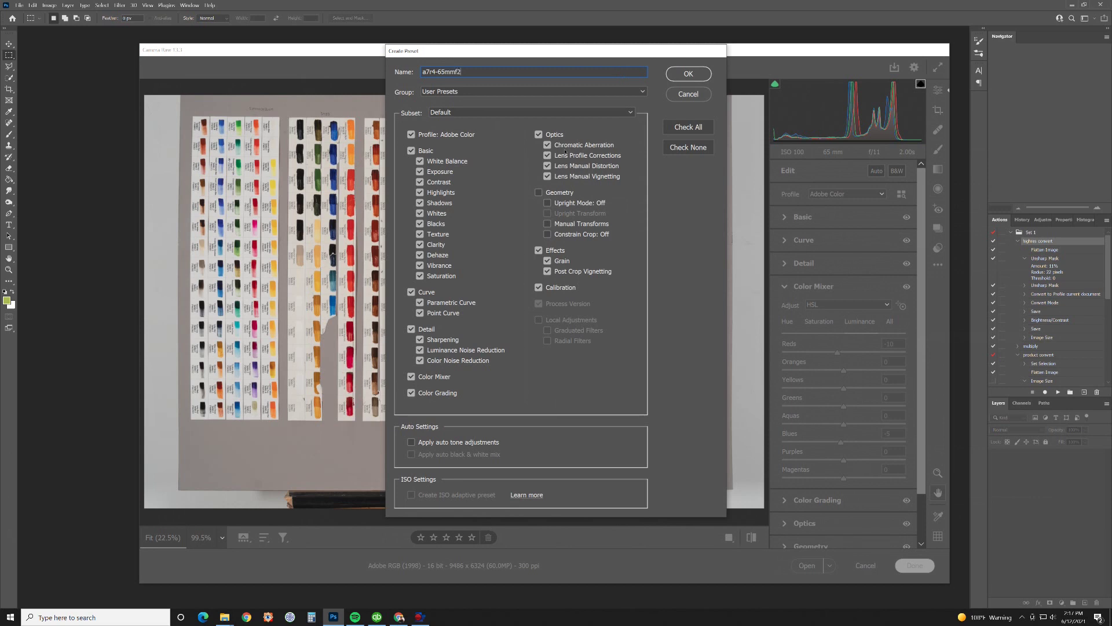
text(-6-12-21)
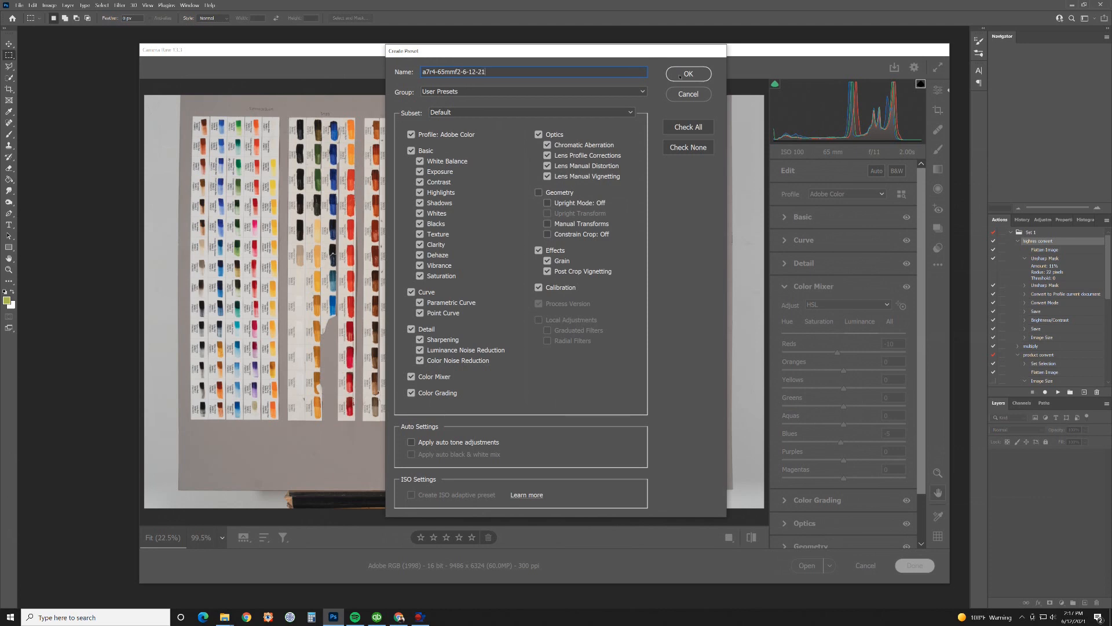
click(686, 73)
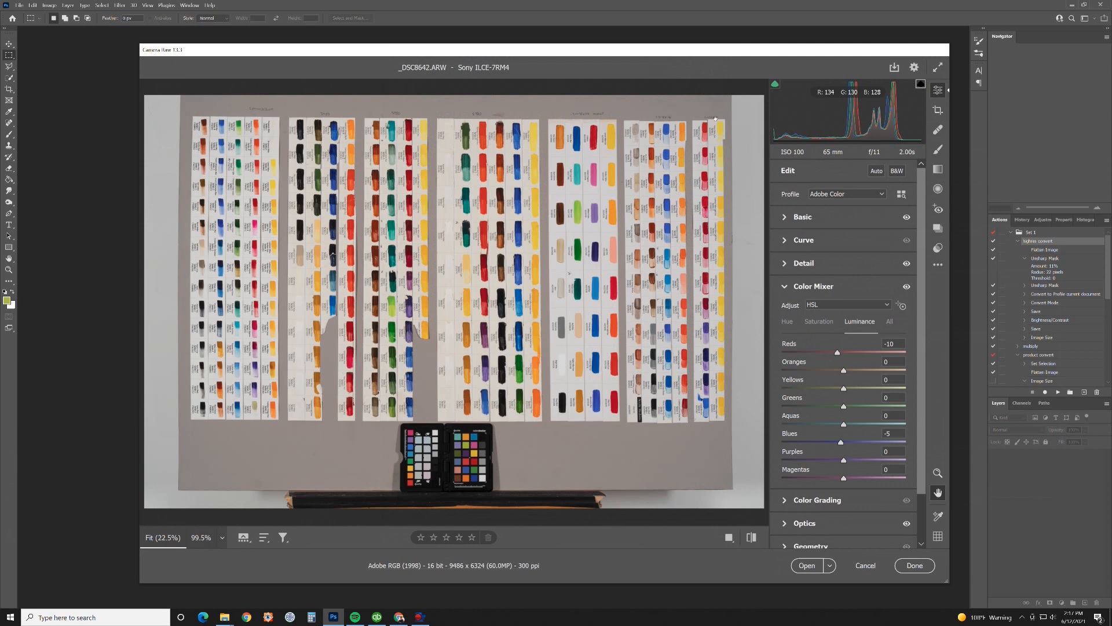
mouse_move(937, 266)
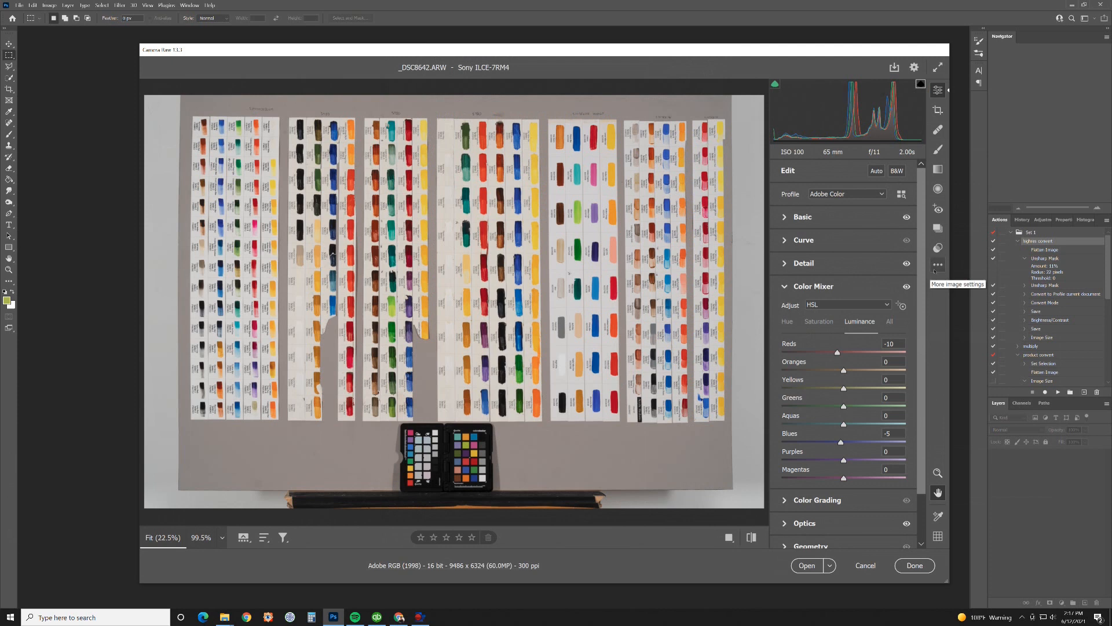
mouse_move(914, 67)
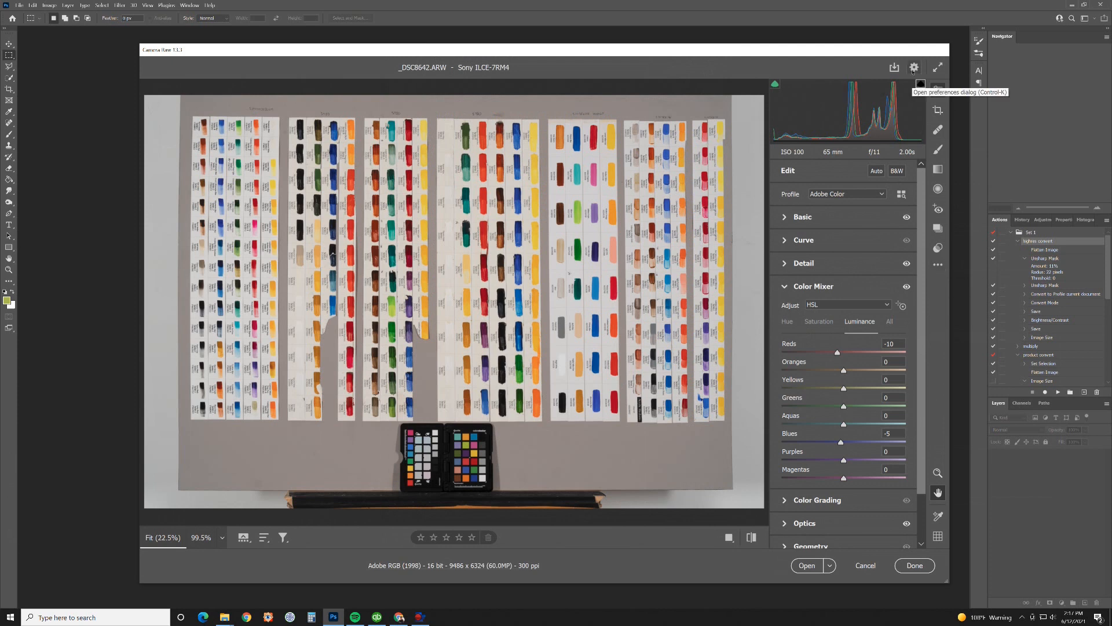
In Preferences > Raw Defaults, assign preset a7r4-65mmf2-6-12-21 to Sony ILCE-7RM4 and confirm
click(914, 68)
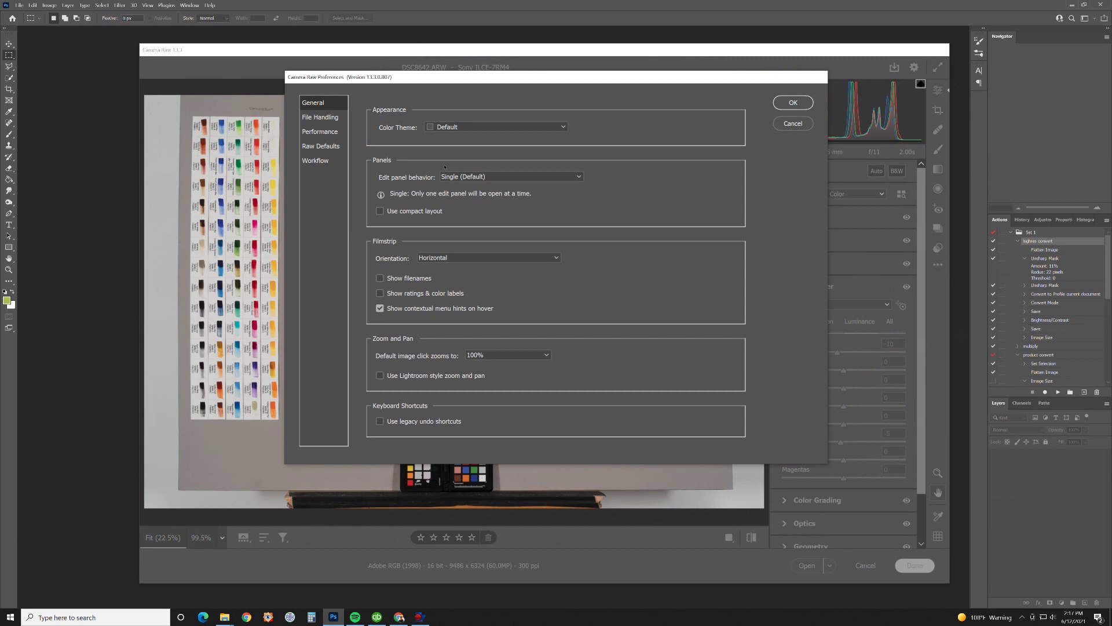
click(321, 145)
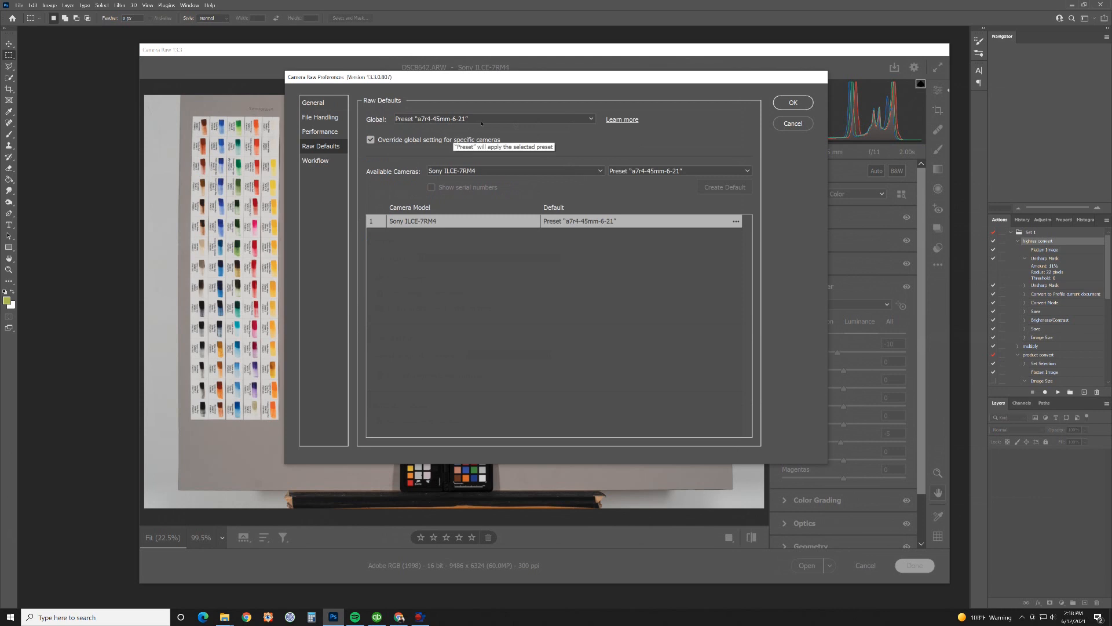
mouse_move(581, 119)
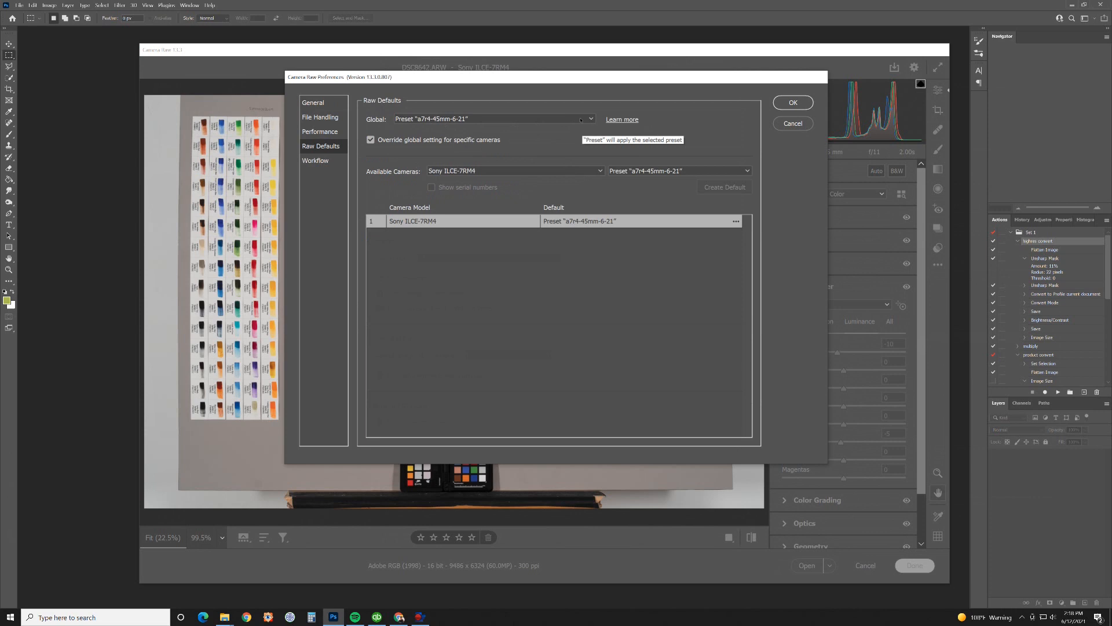
mouse_move(581, 120)
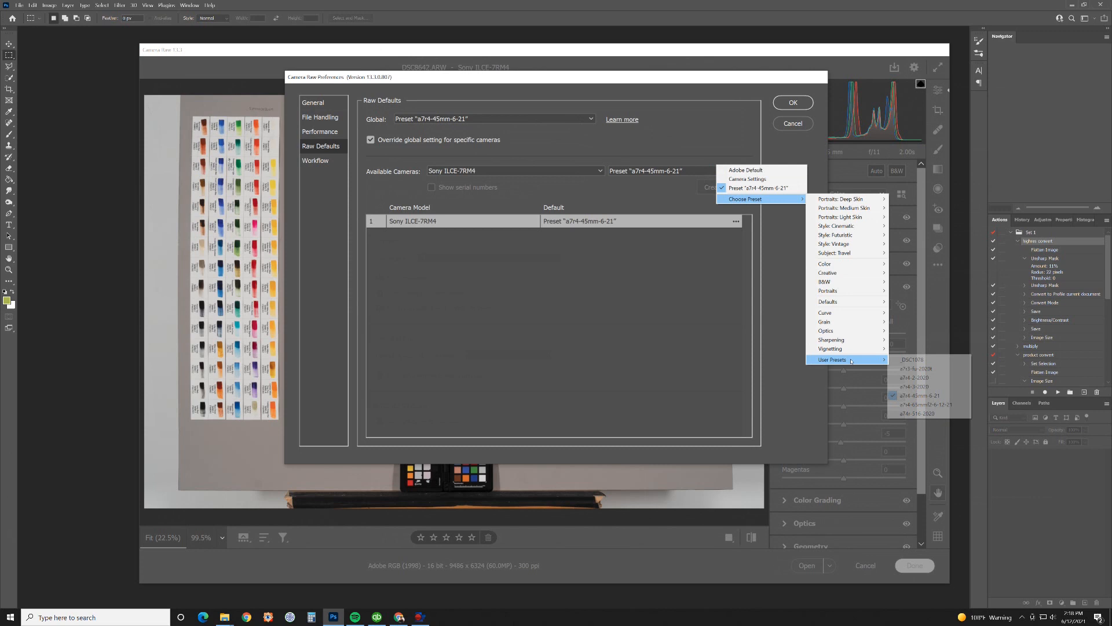
mouse_move(924, 404)
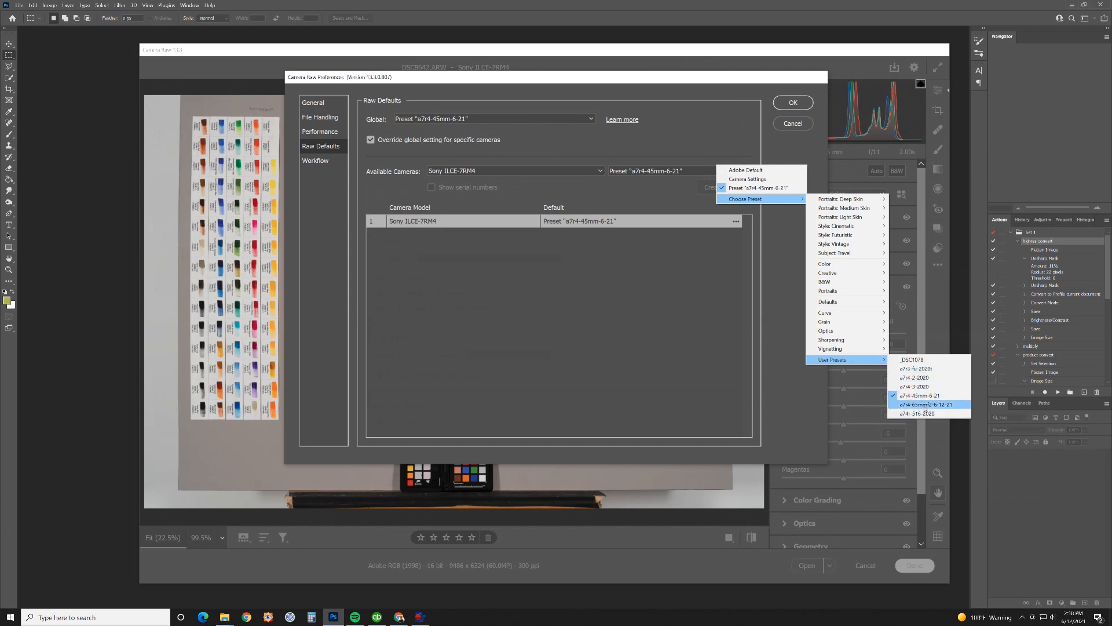
click(925, 404)
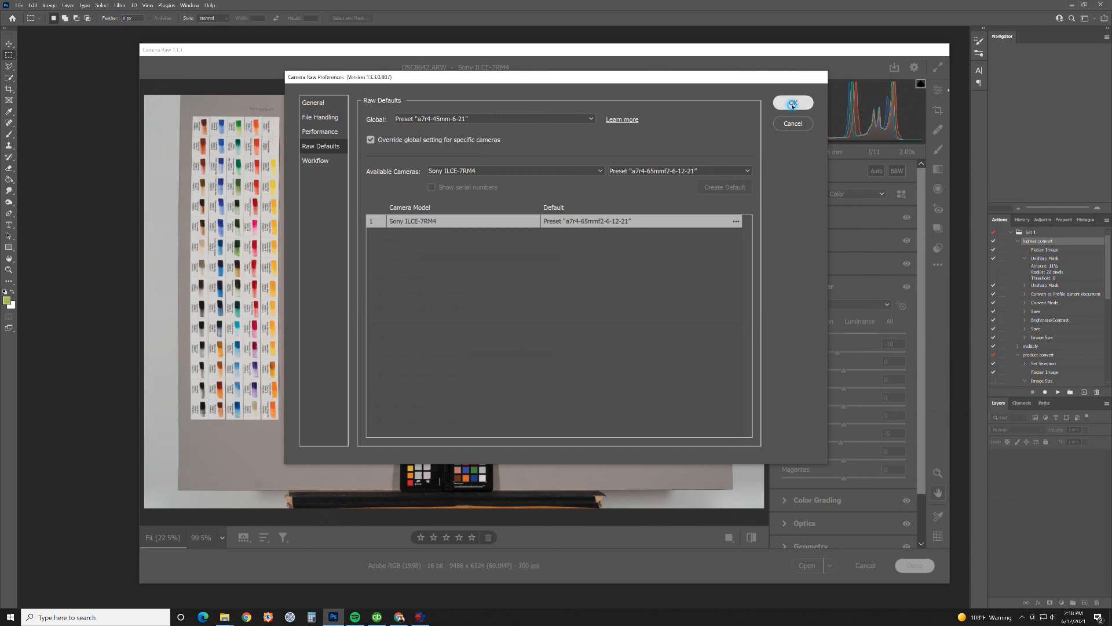
click(792, 103)
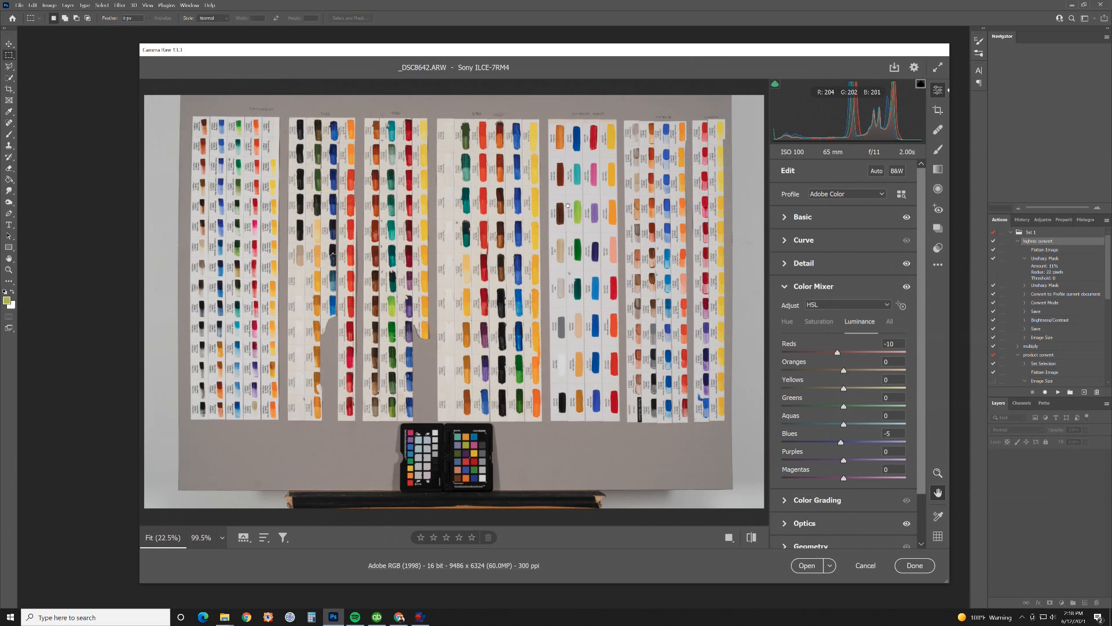
Scroll the panels while opening the image and reopening _DSC8642.ARW in Camera Raw
scroll(up, 3)
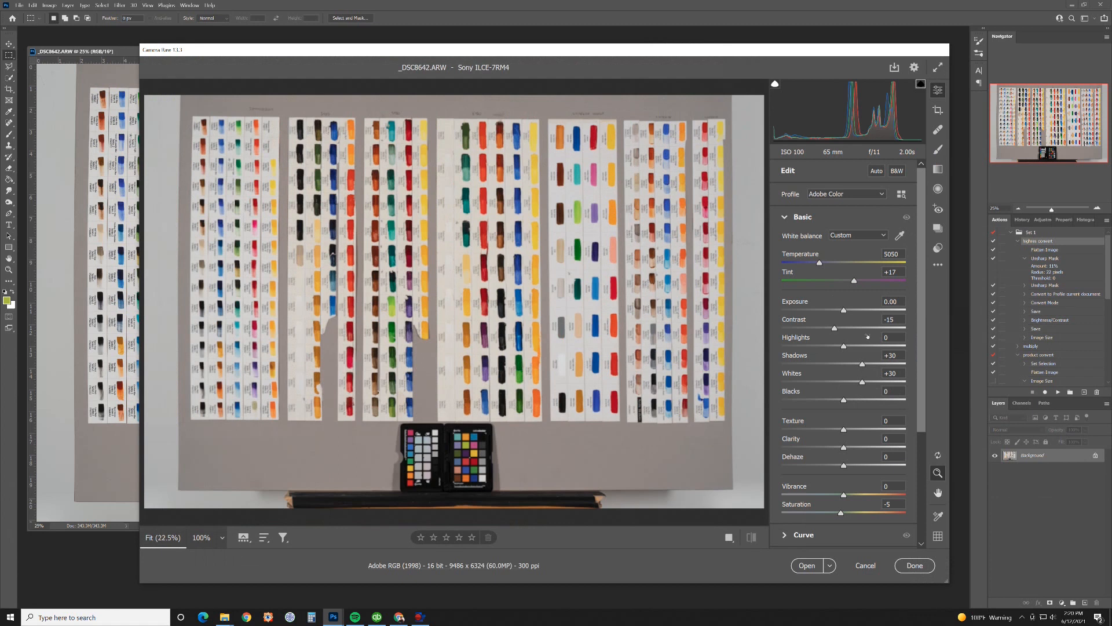
scroll(down, 3)
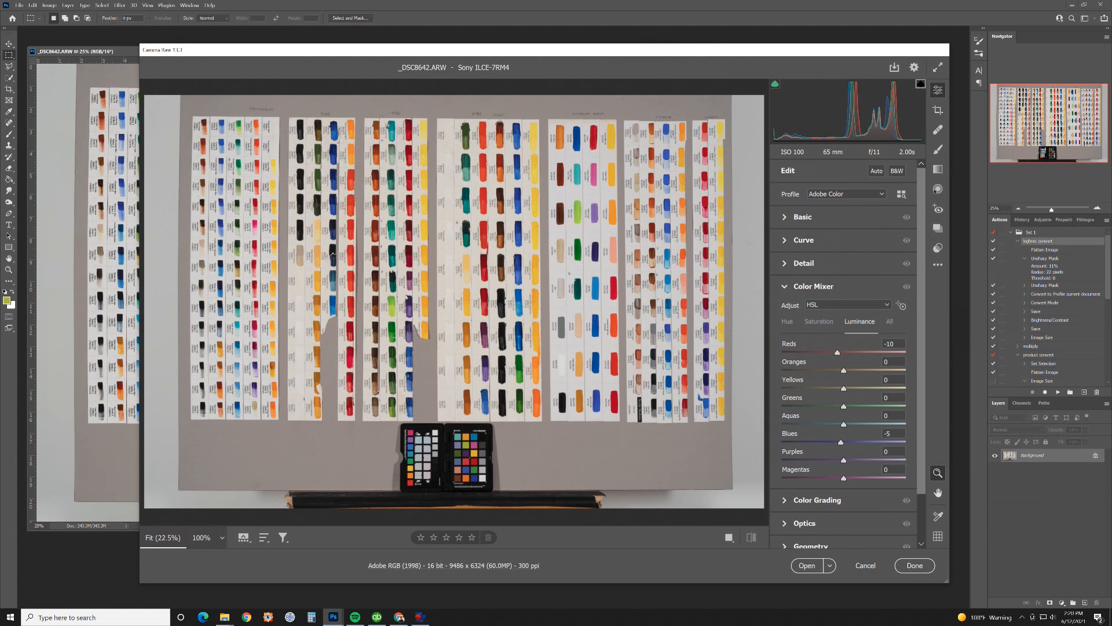
Apply the 9199 × 6522 crop and open the photo in Photoshop
click(937, 109)
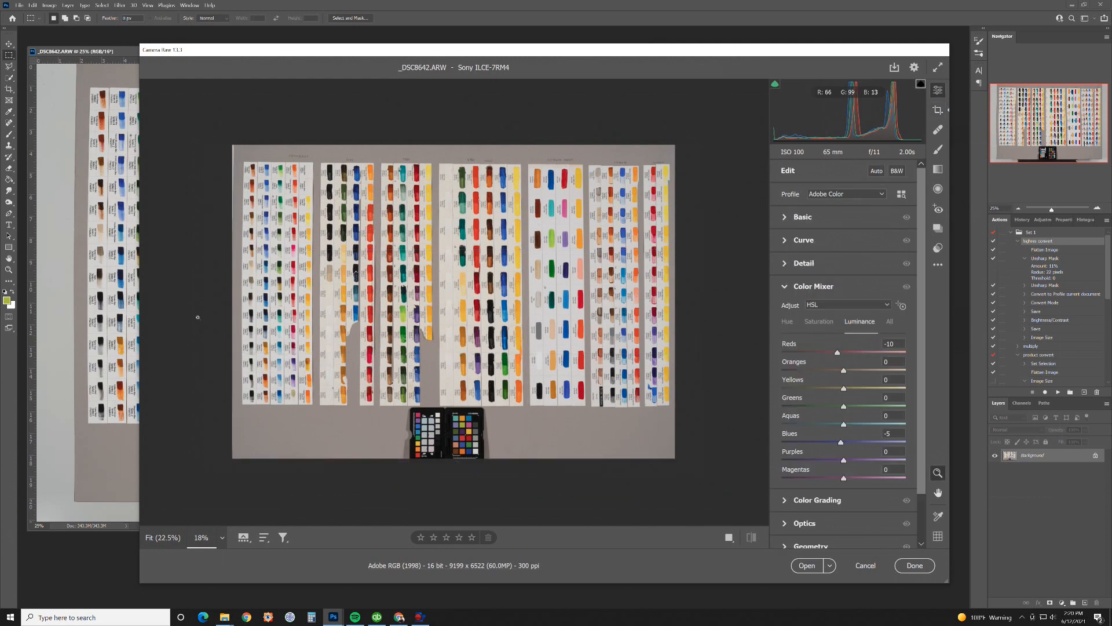
mouse_move(805, 565)
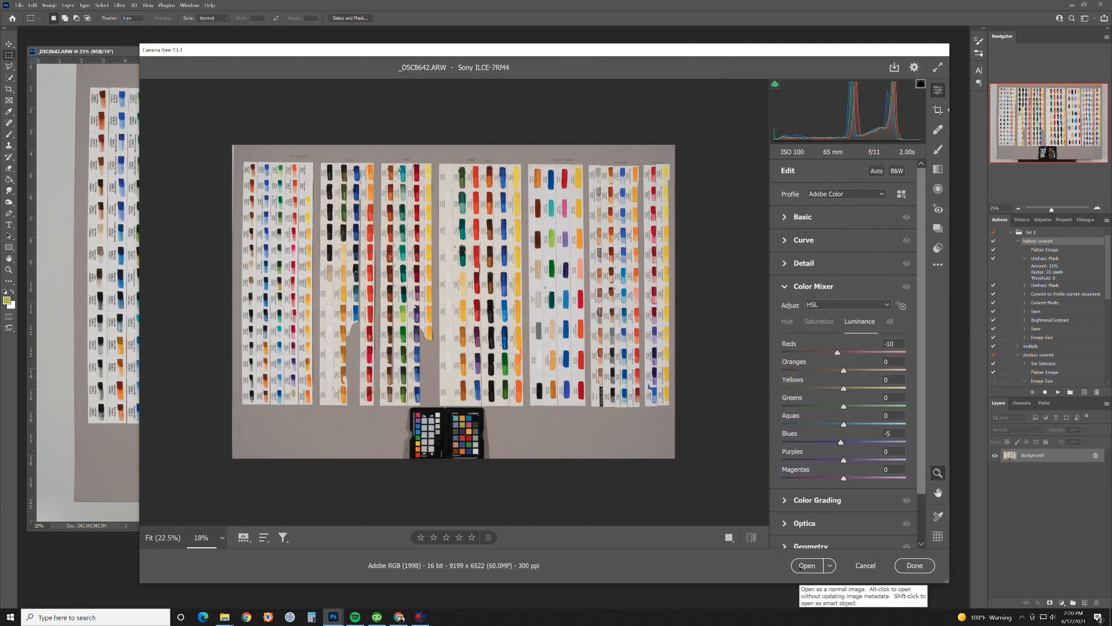
click(806, 566)
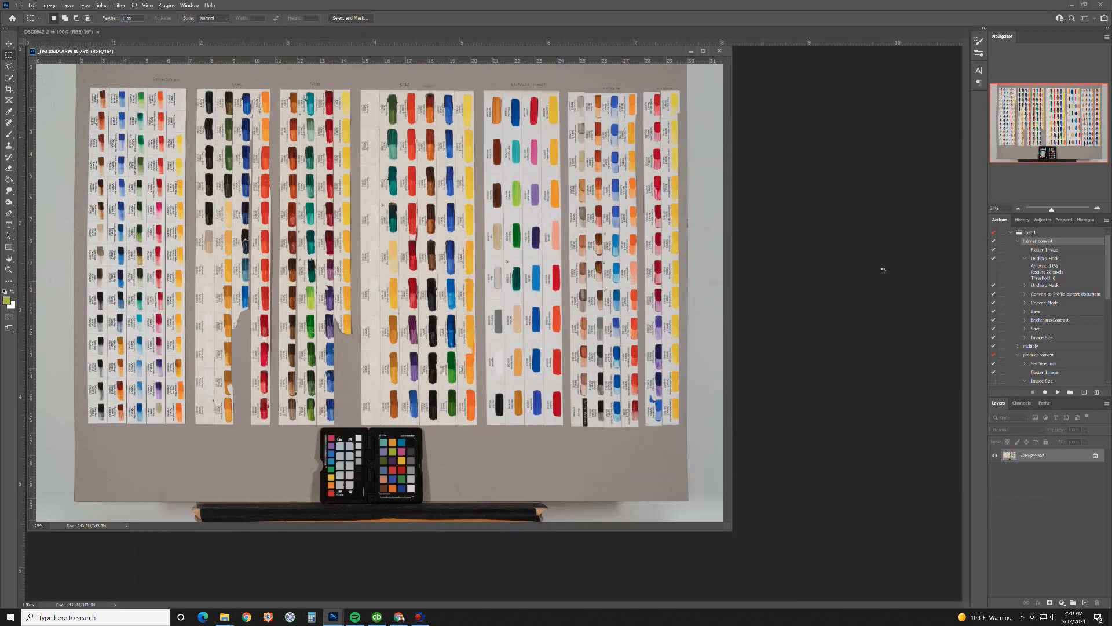
Reopen _DSC8642.ARW in Camera Raw at its full 9486 × 6324 size
click(702, 51)
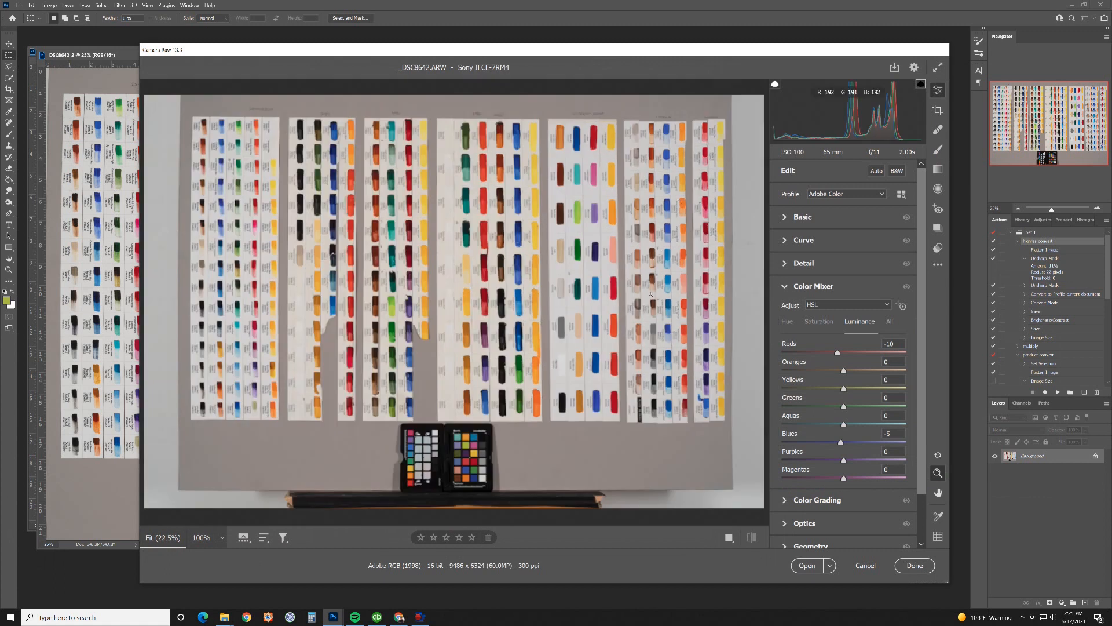
mouse_move(937, 264)
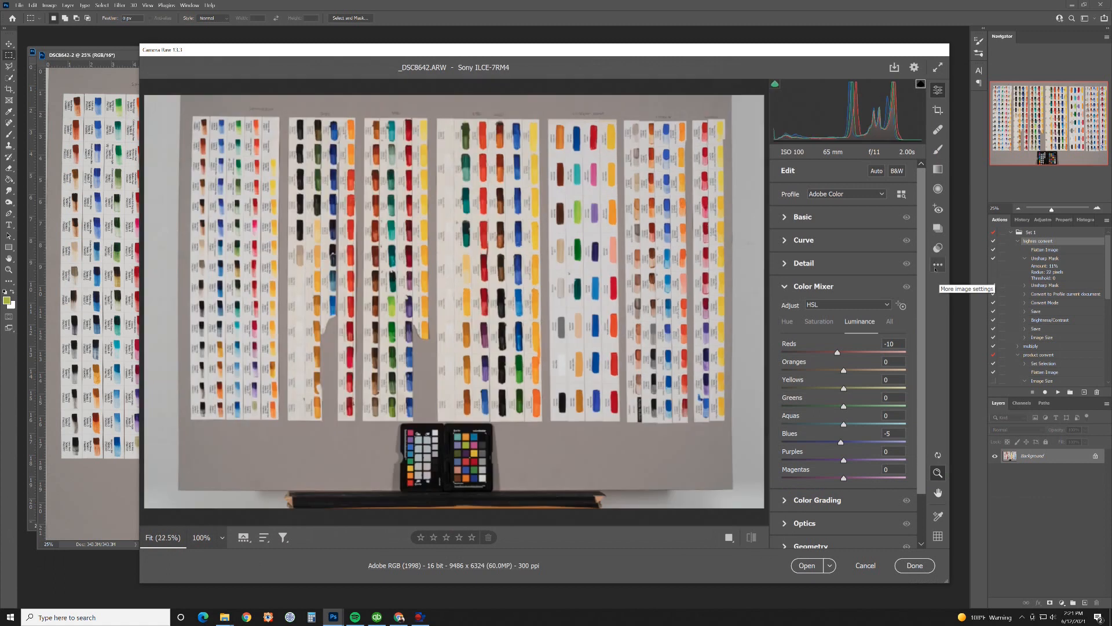
Apply the previous conversion settings to restore the 9199 × 6522 crop
click(938, 266)
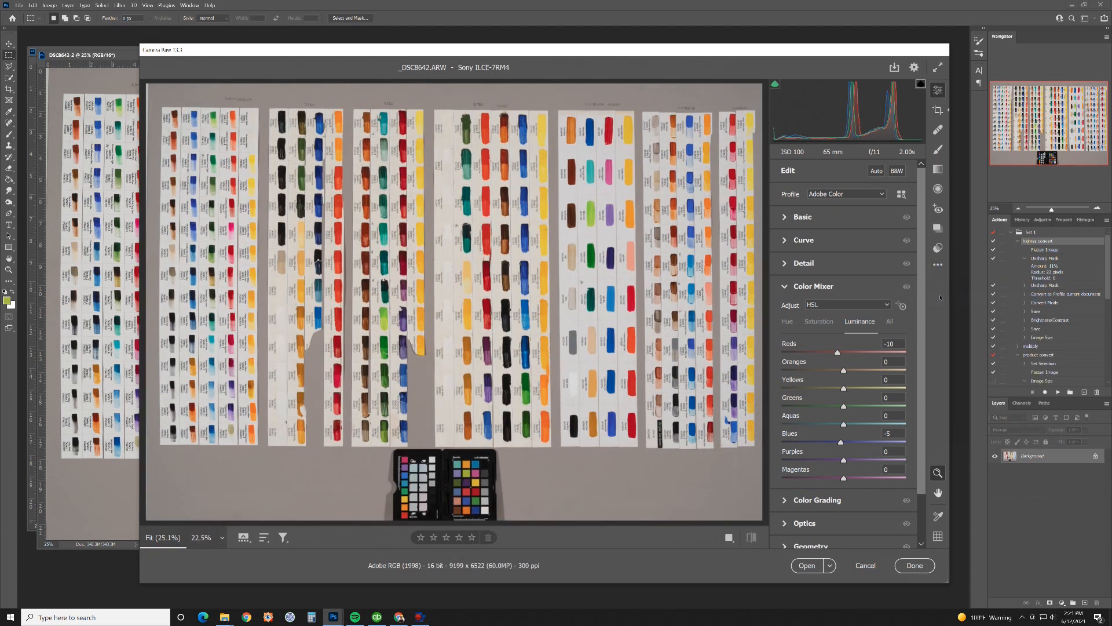
mouse_move(864, 566)
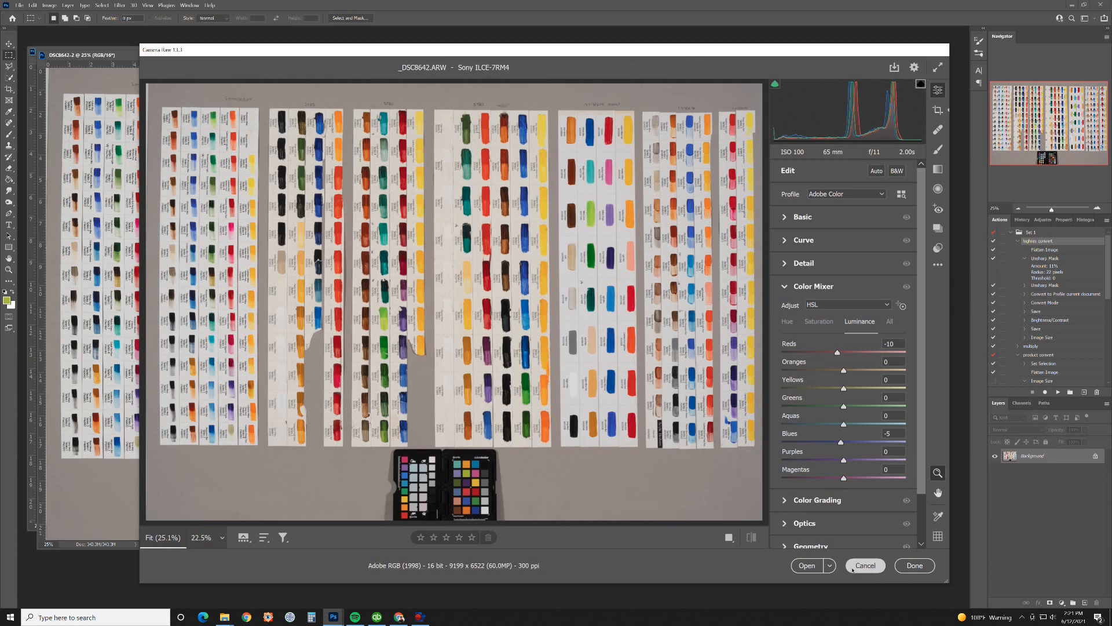
mouse_move(692, 500)
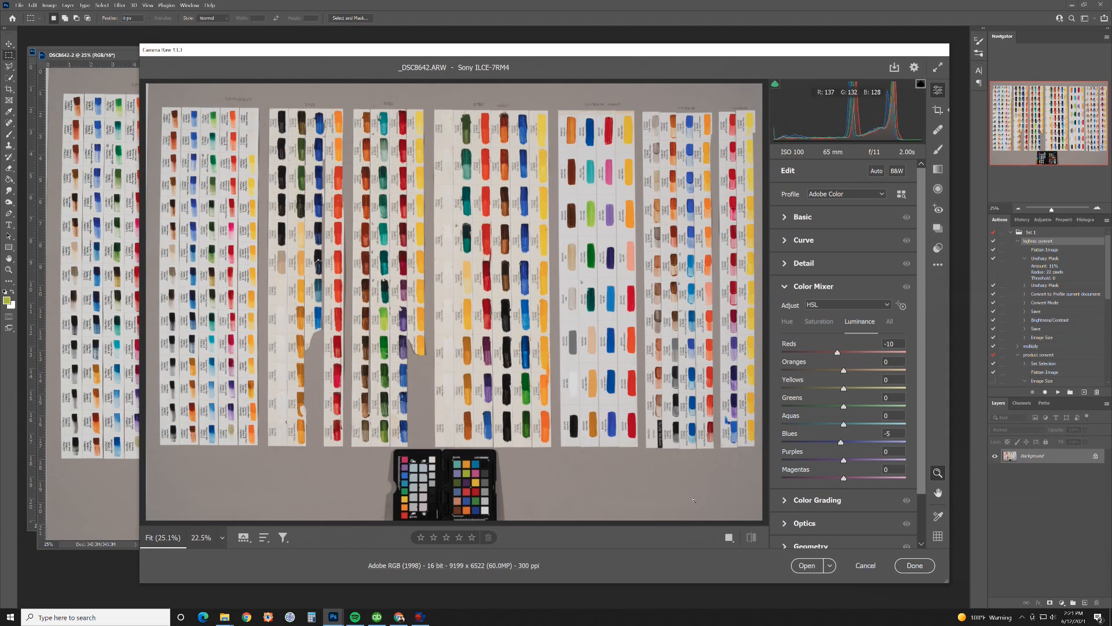